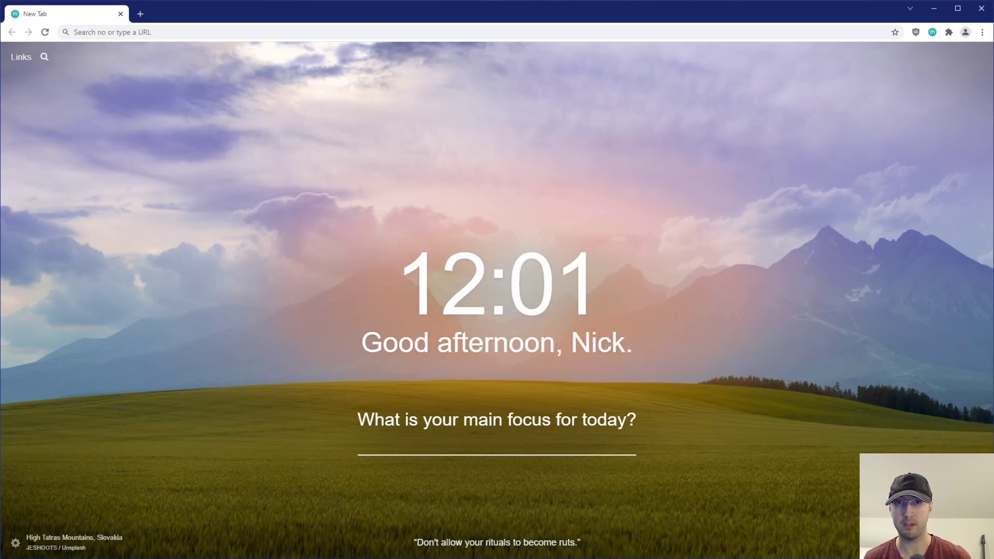
mouse_move(443, 496)
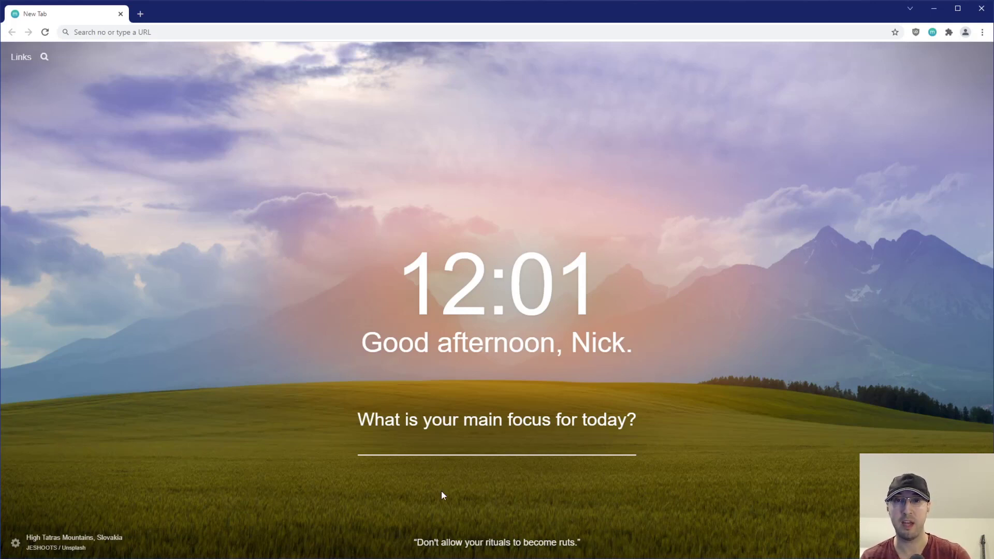
mouse_move(176, 112)
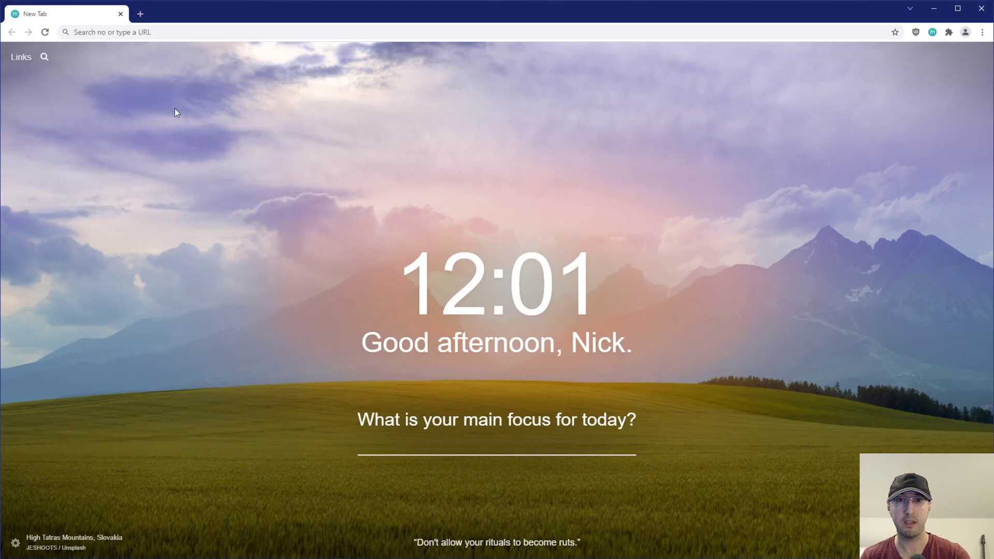
Open several blank tabs and close one of the extras
click(140, 14)
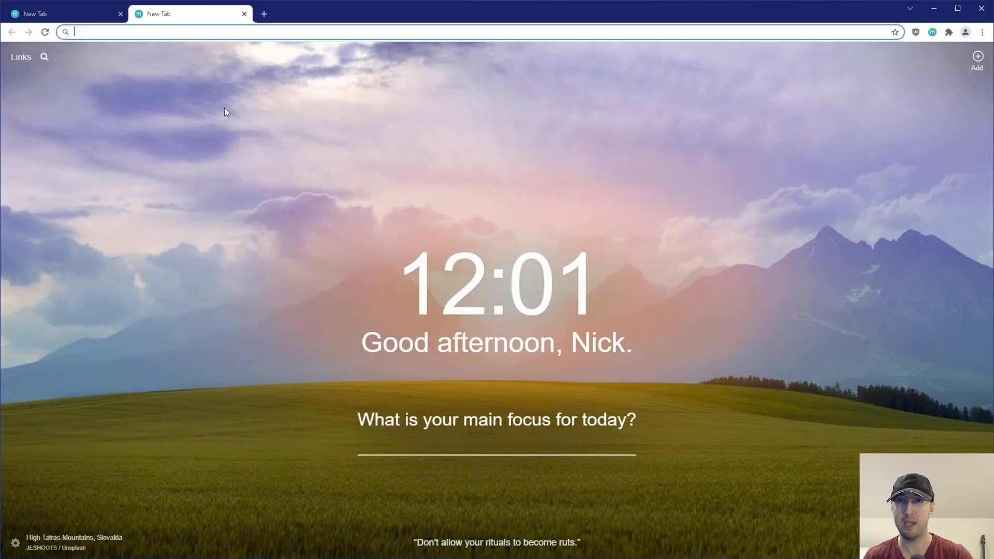
click(264, 13)
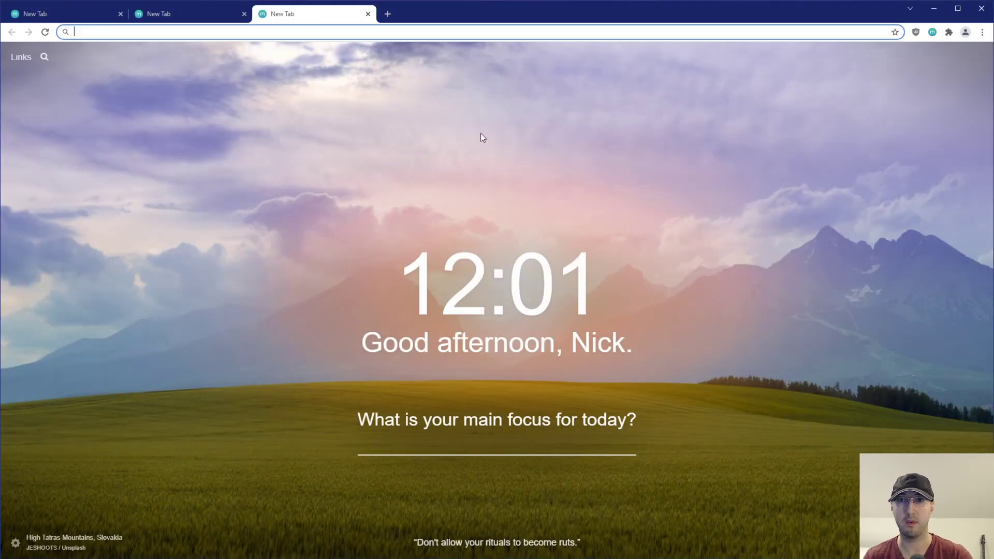
click(387, 14)
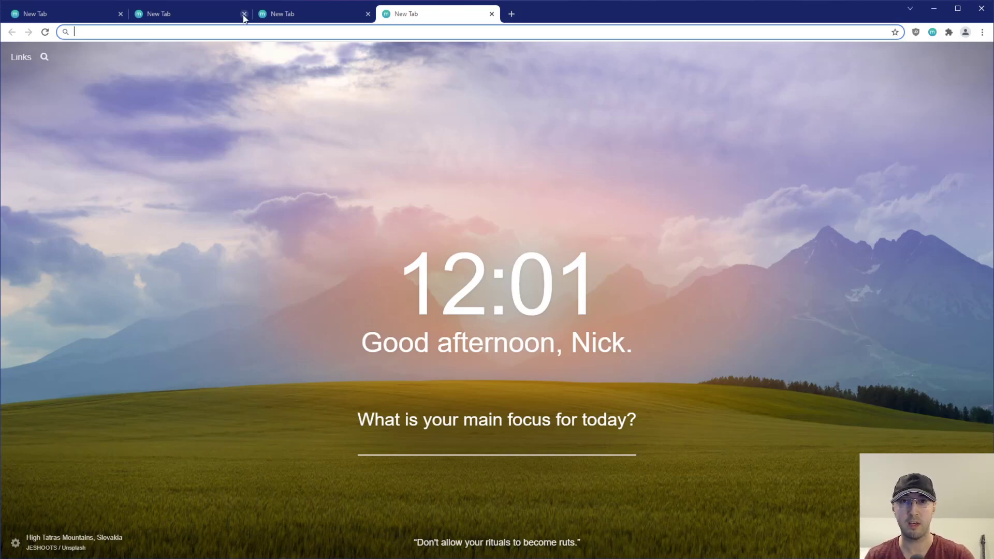
click(244, 13)
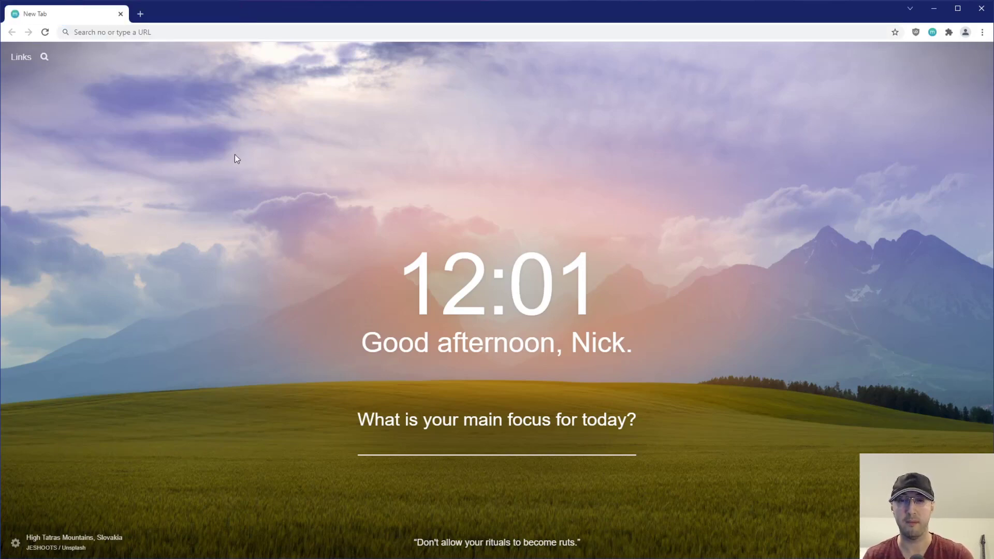
mouse_move(231, 170)
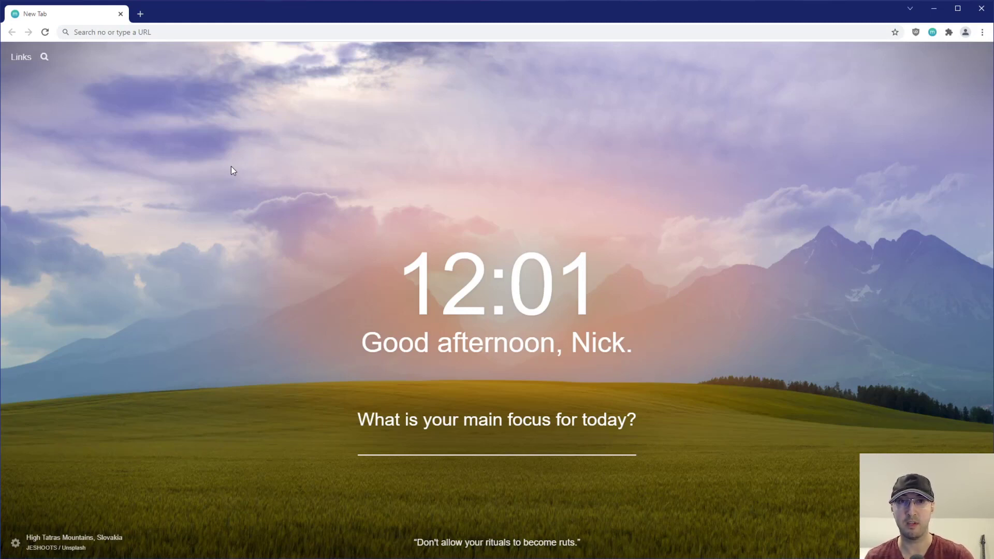
mouse_move(364, 425)
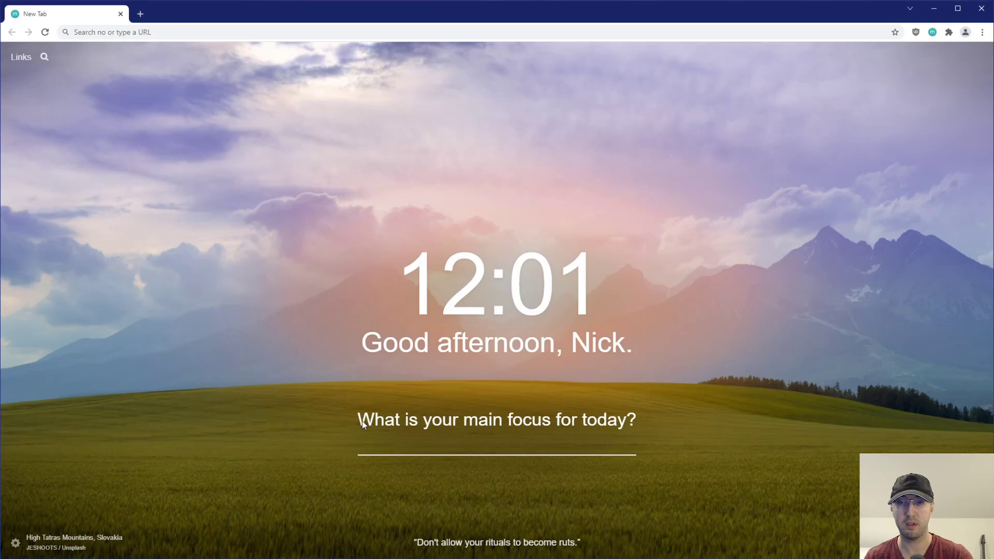
mouse_move(864, 212)
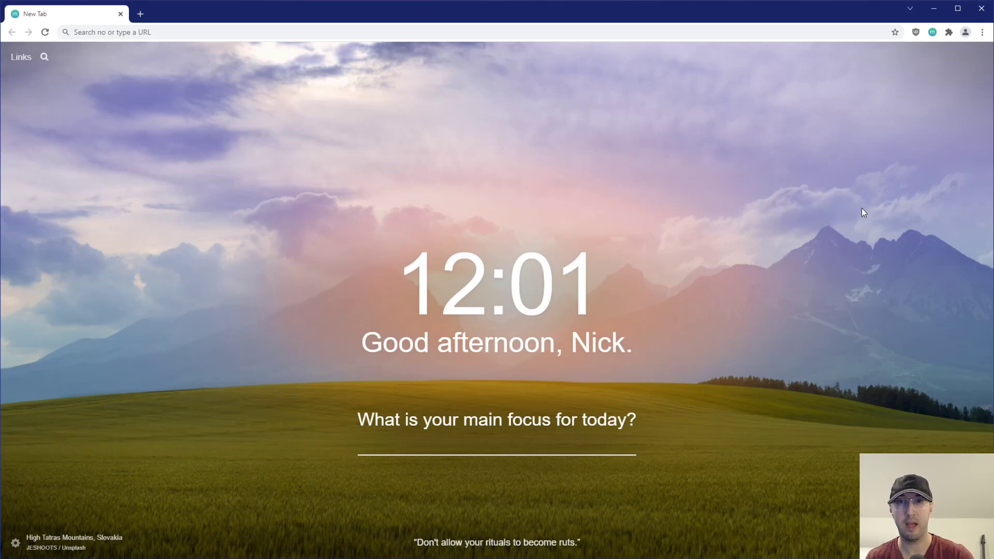
mouse_move(701, 402)
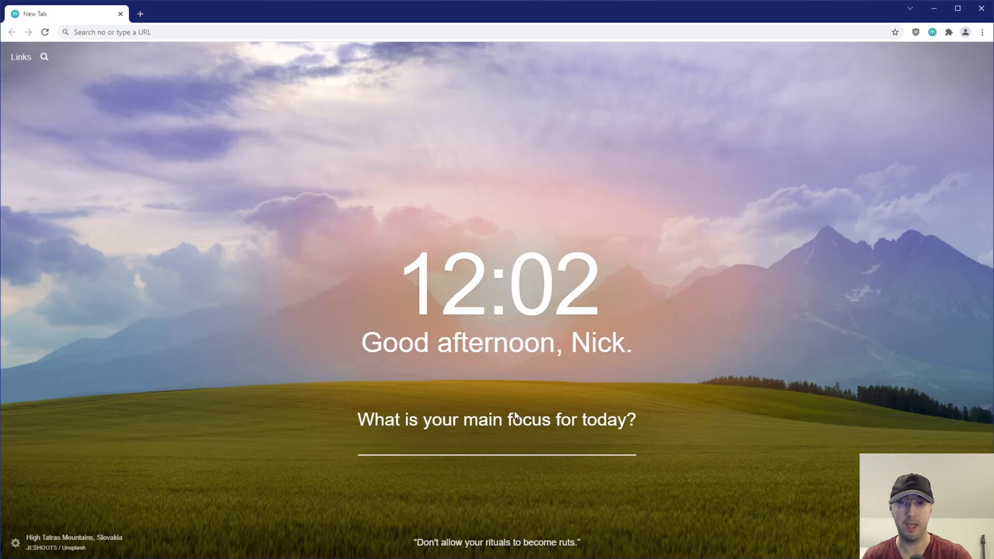
mouse_move(798, 165)
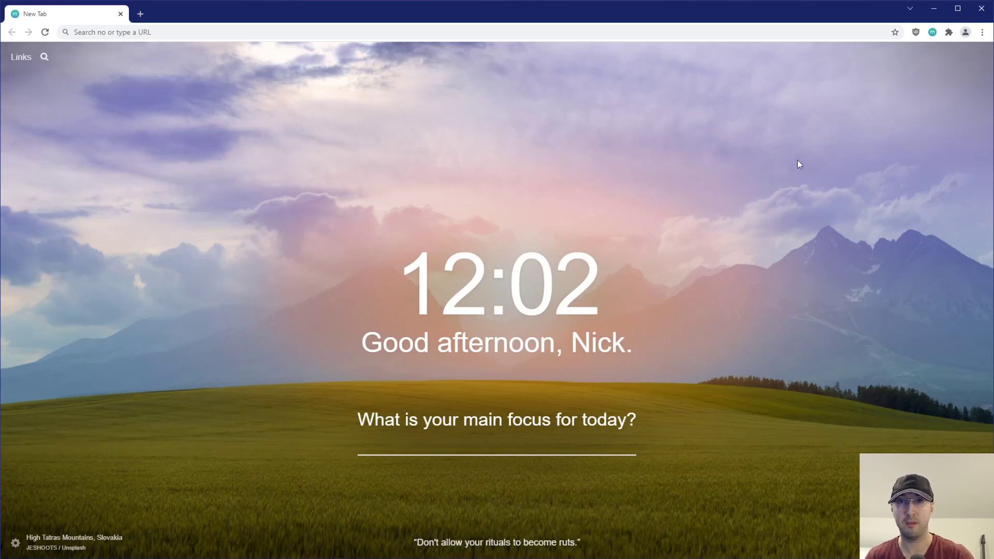
mouse_move(795, 165)
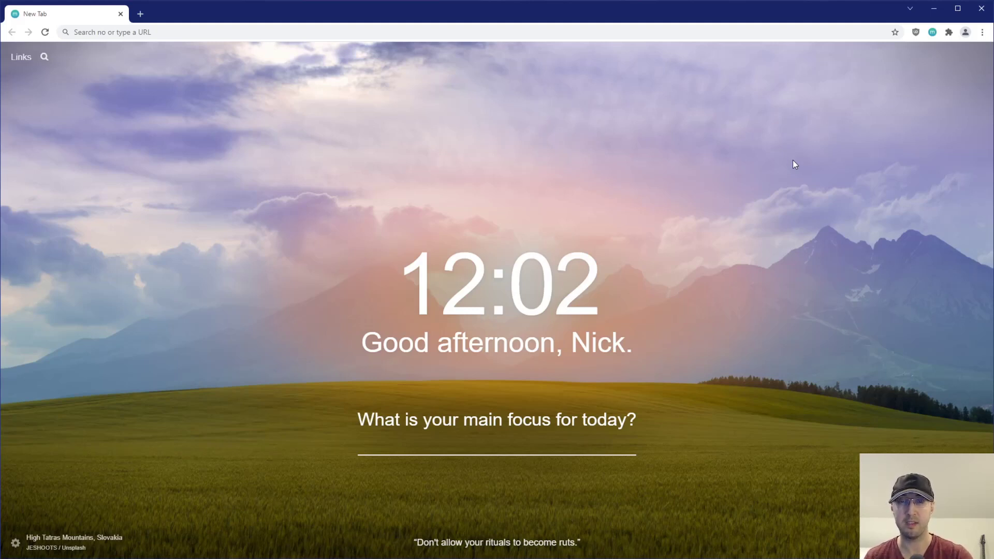
mouse_move(346, 219)
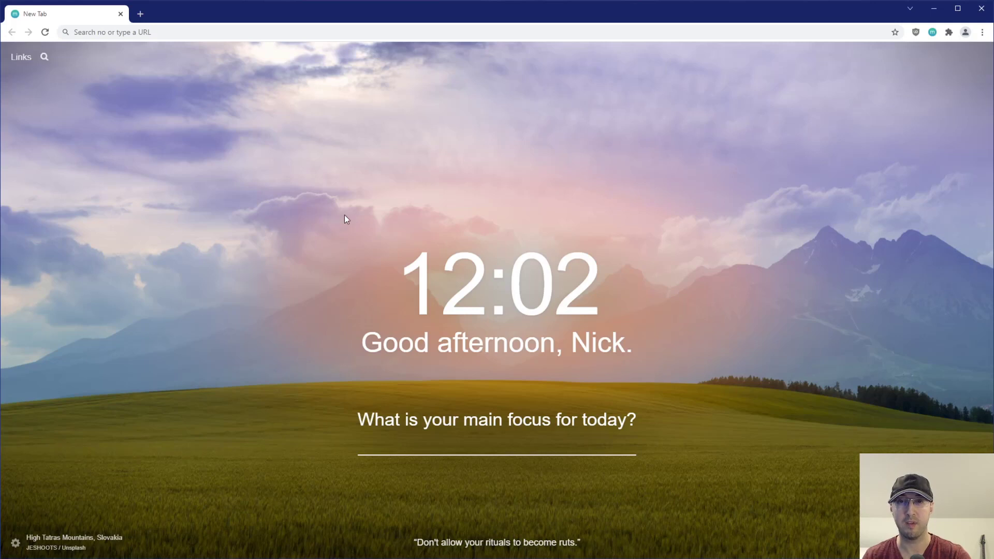
mouse_move(693, 183)
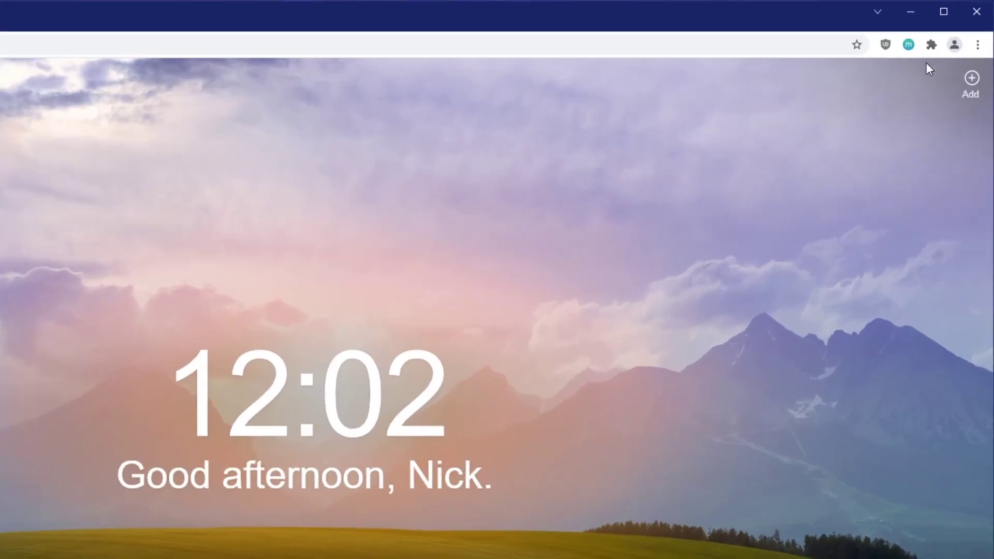
Open all Tech News bookmarks as a tab group and collapse it
click(979, 44)
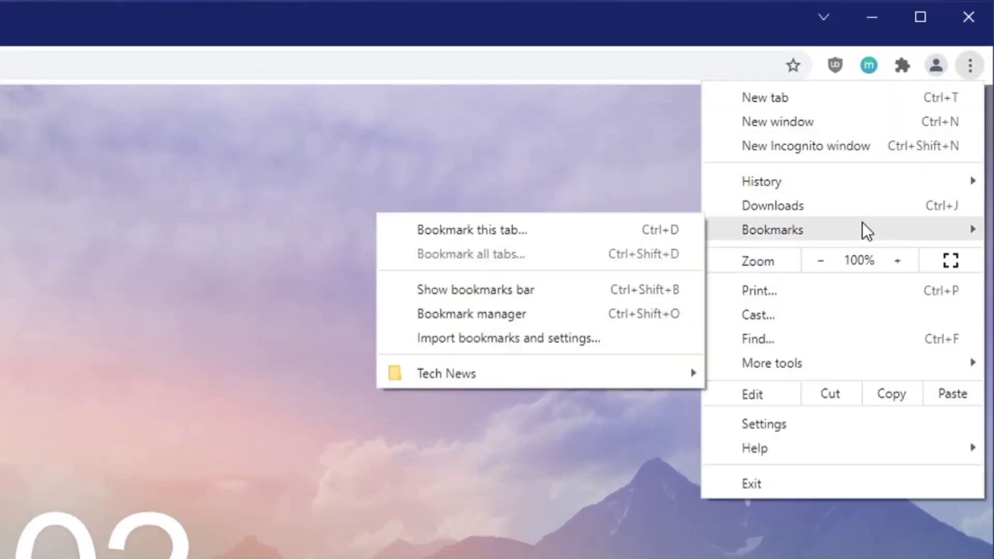
mouse_move(445, 373)
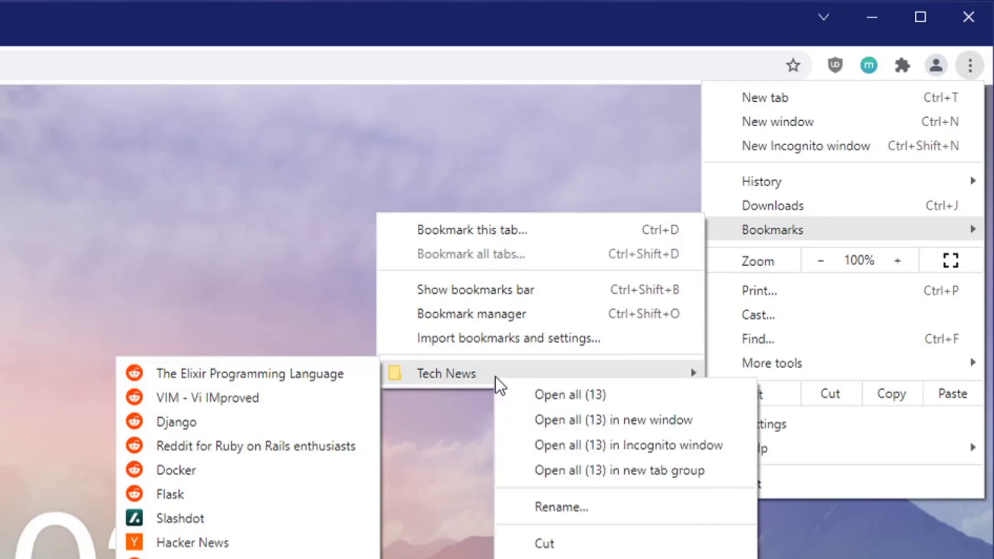
mouse_move(589, 470)
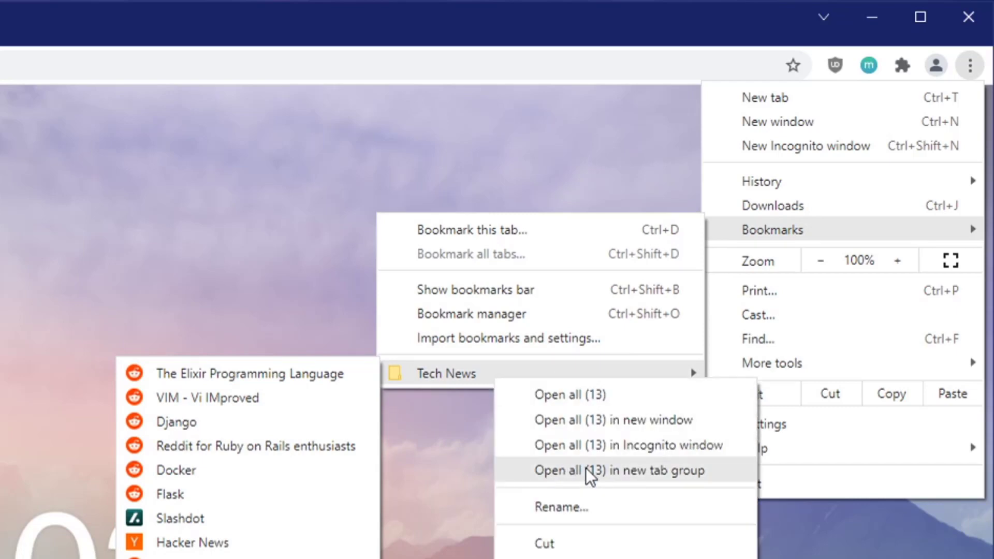
click(593, 470)
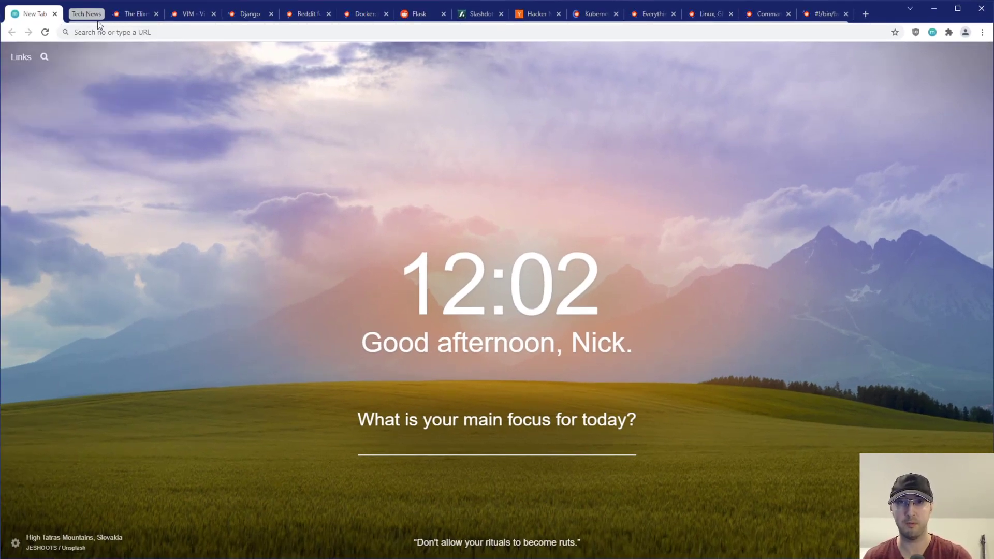
click(134, 14)
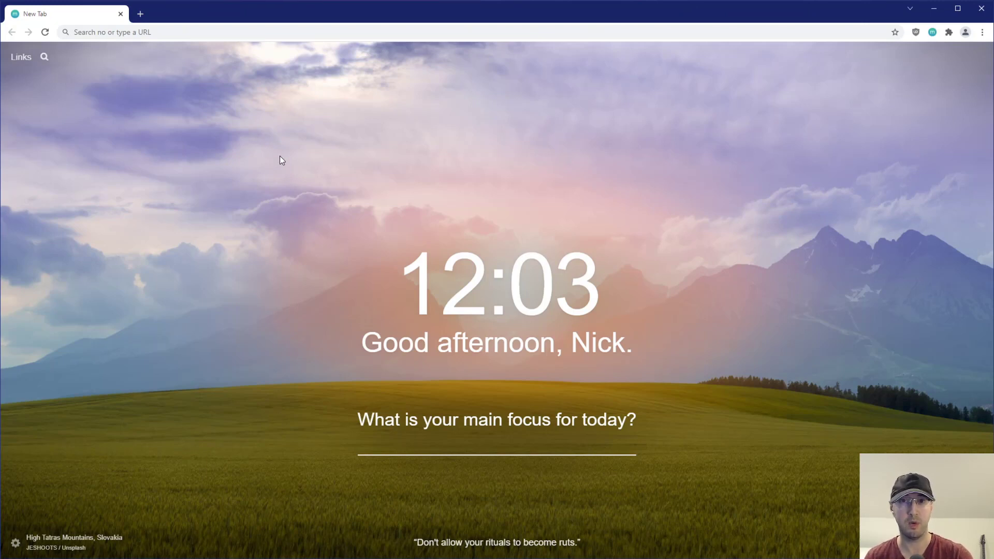
mouse_move(242, 145)
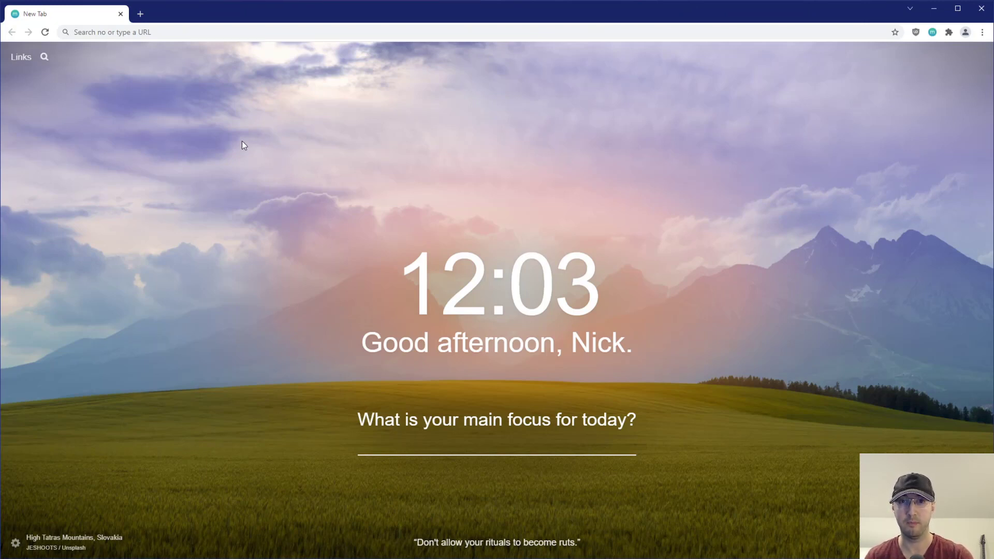
click(981, 32)
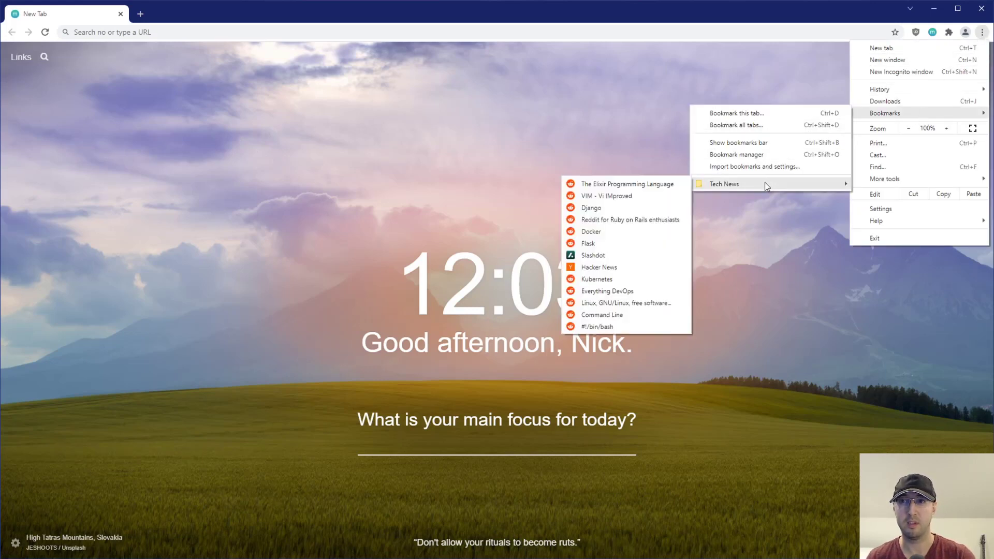
mouse_move(463, 155)
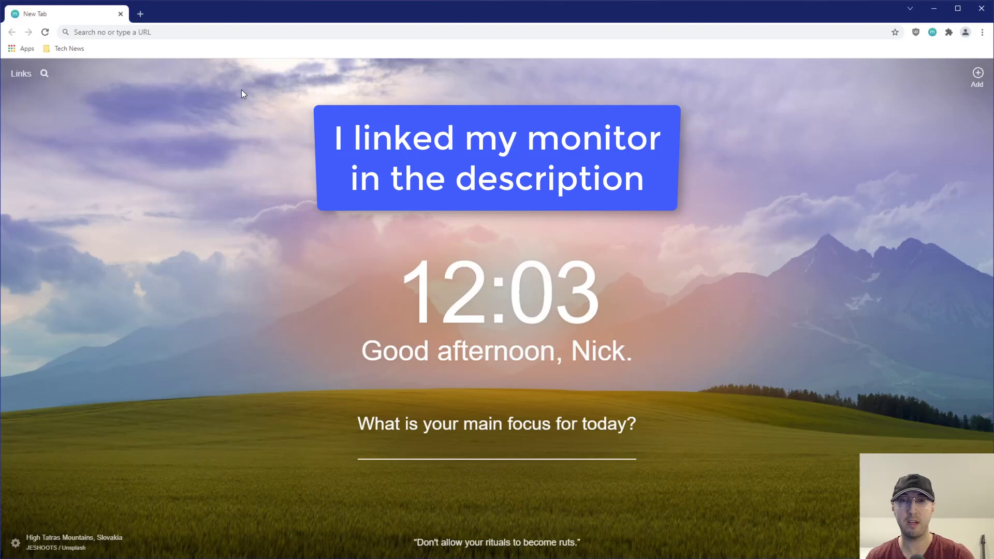
mouse_move(247, 62)
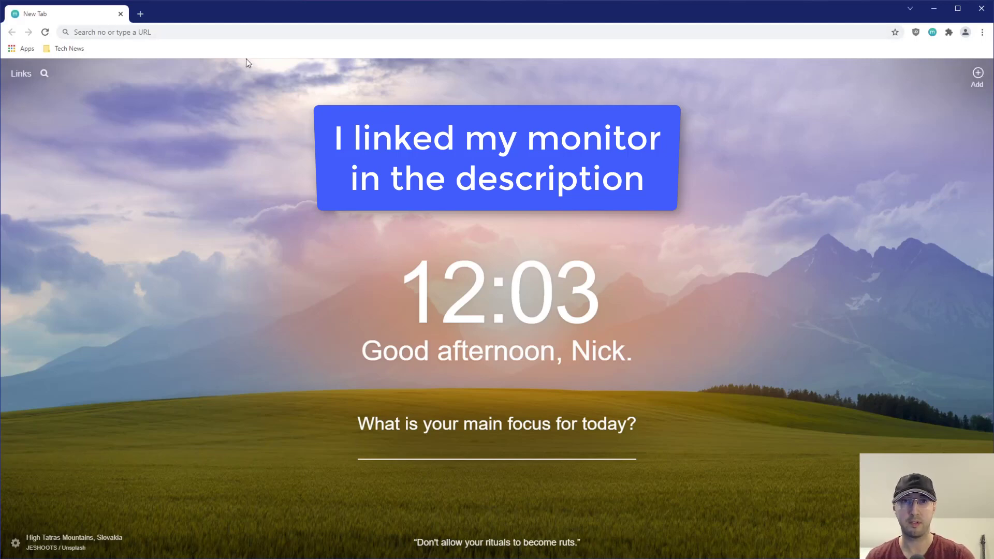
right_click(70, 49)
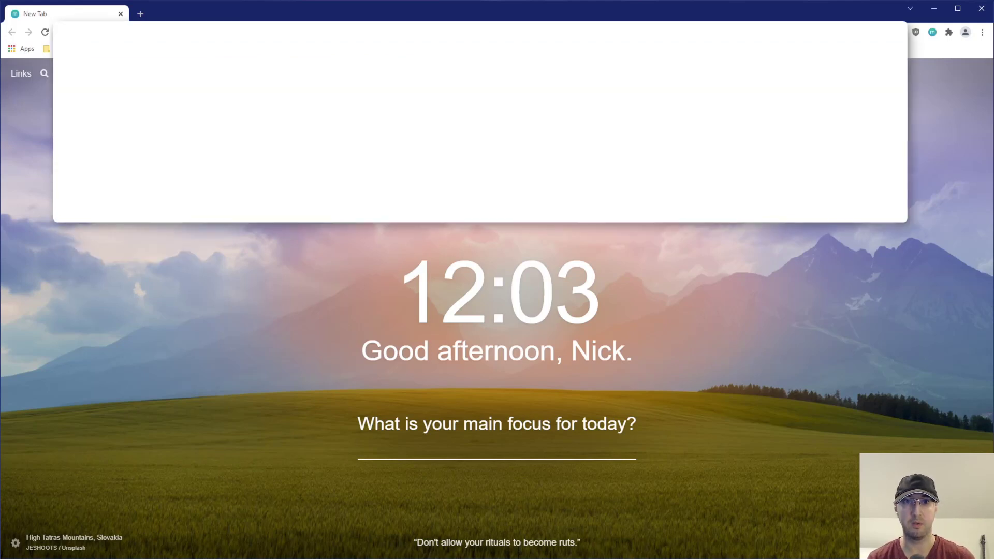
Add the Example Domain page as a bookmark inside the Tech News folder
click(68, 48)
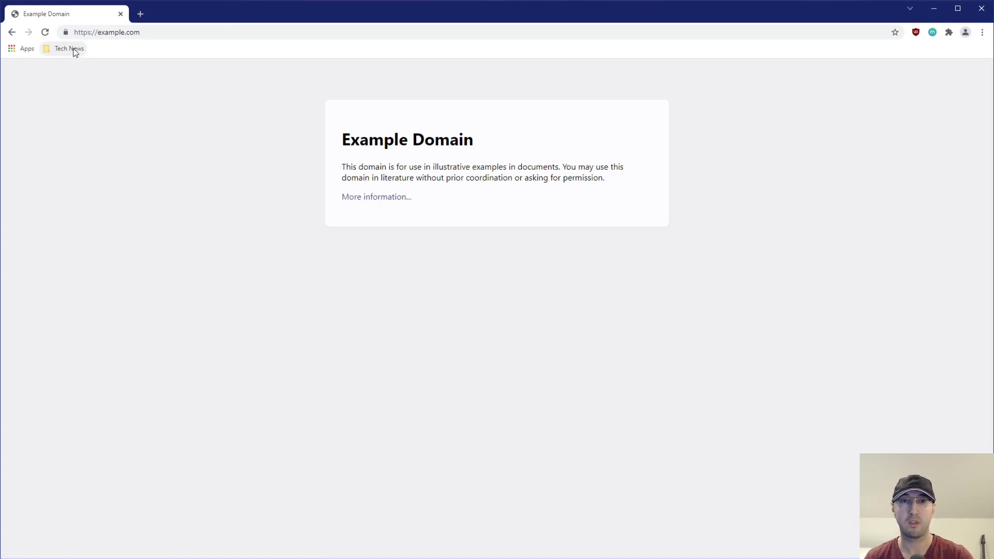
right_click(68, 49)
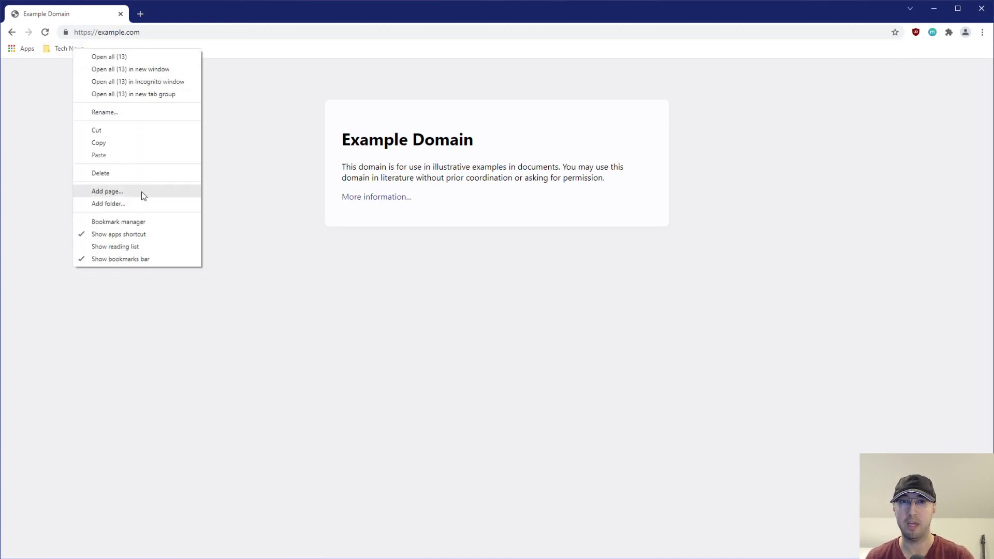
click(107, 191)
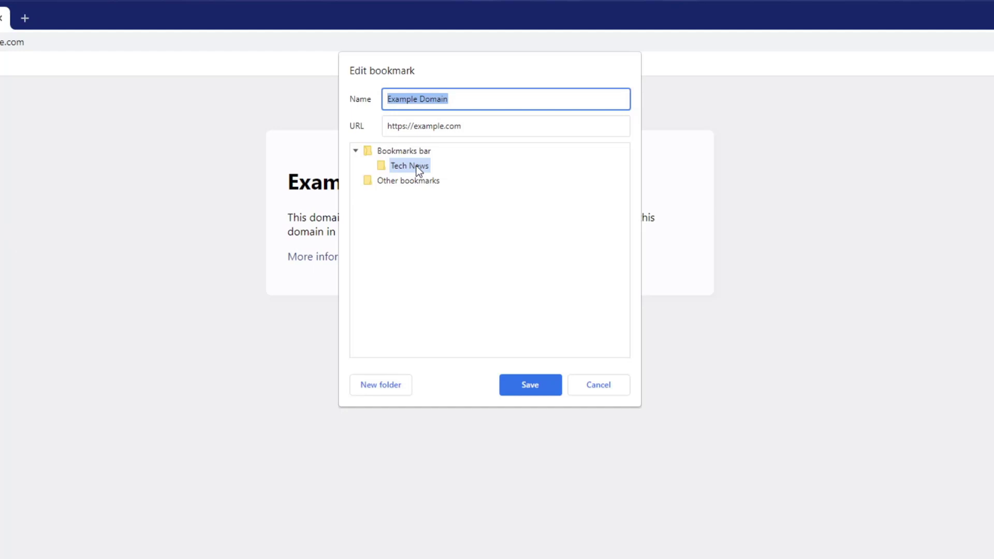
click(529, 385)
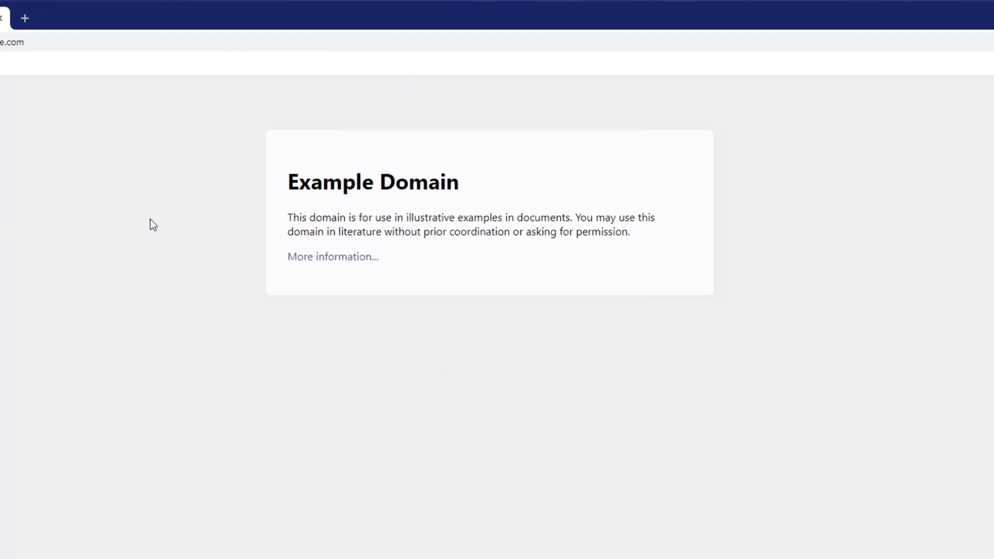
Check the Tech News folder to confirm Example Domain is listed as its last entry
click(70, 49)
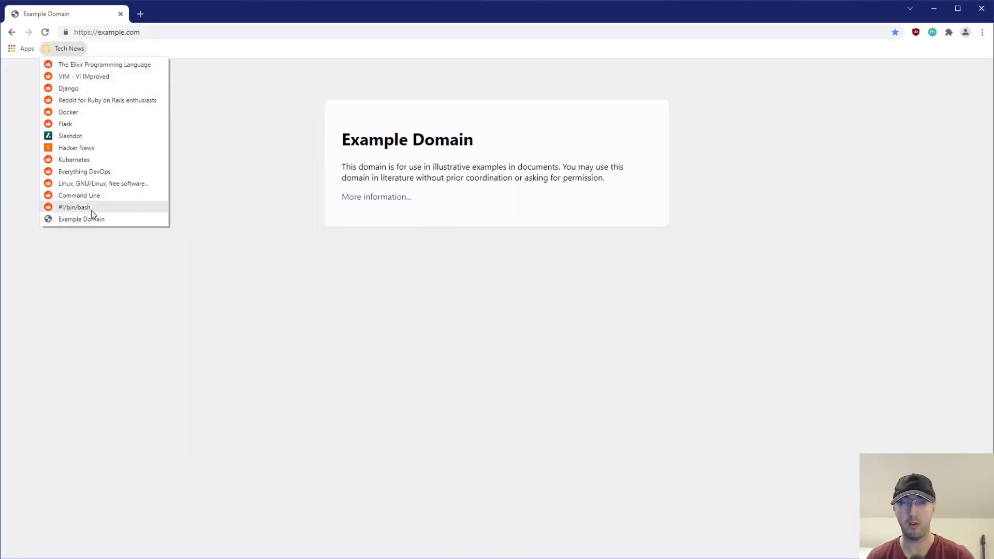
mouse_move(104, 64)
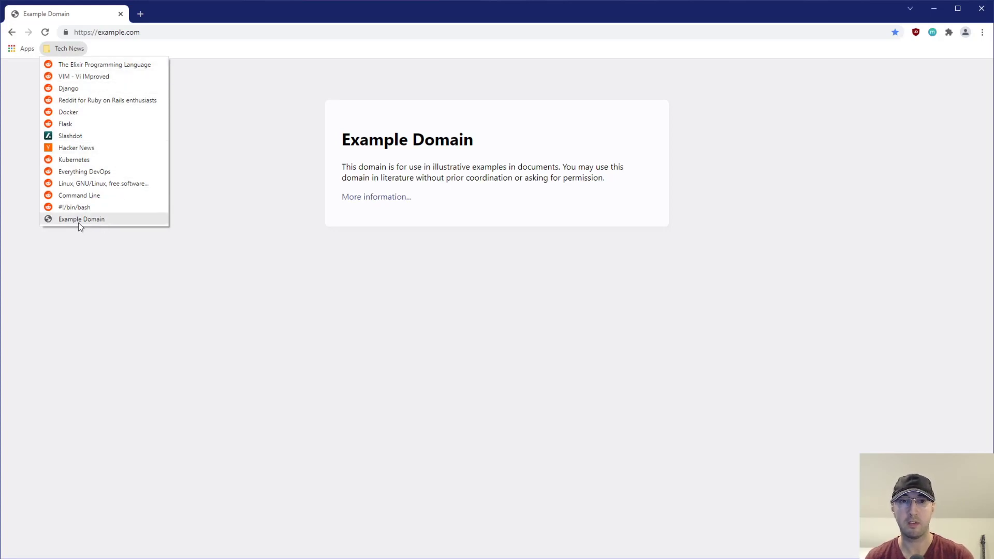
right_click(81, 218)
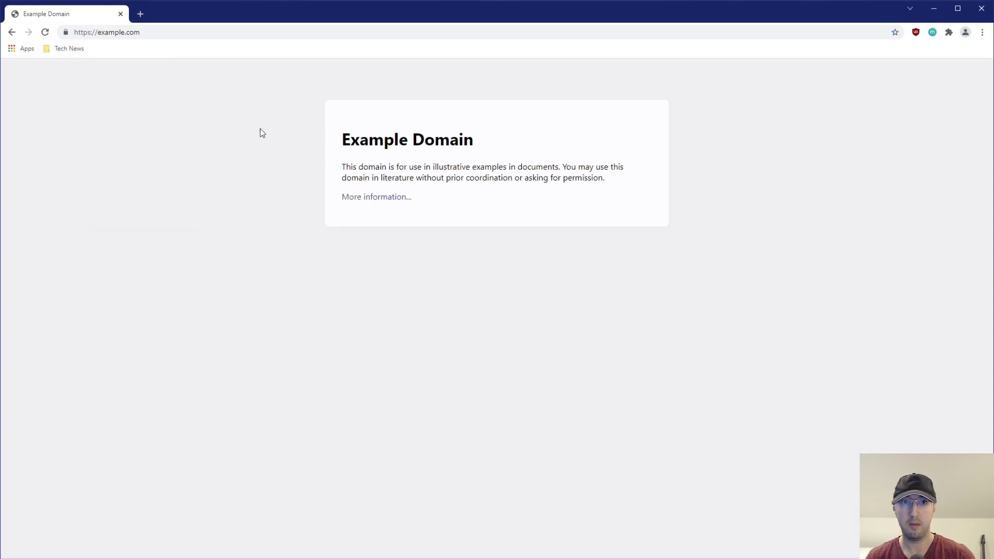
mouse_move(253, 137)
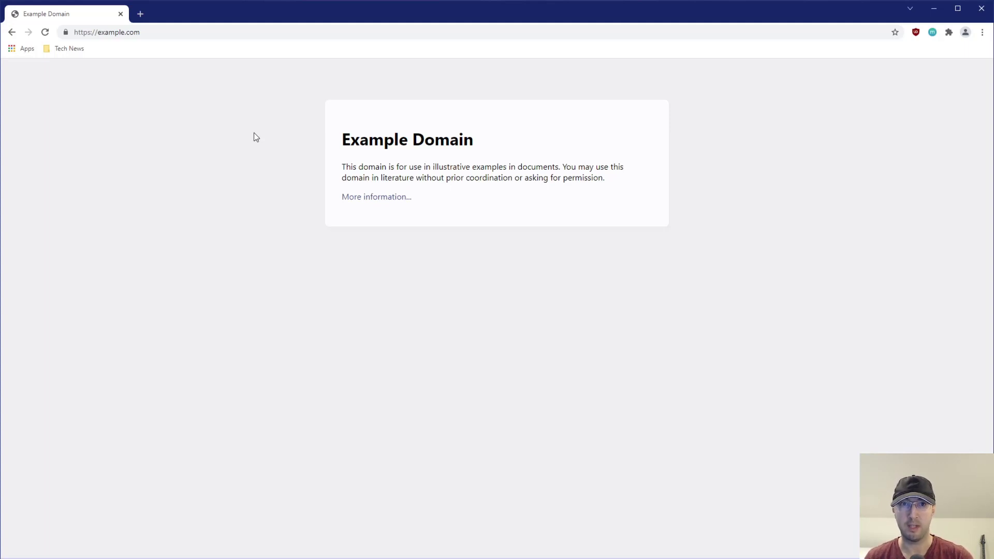
click(174, 32)
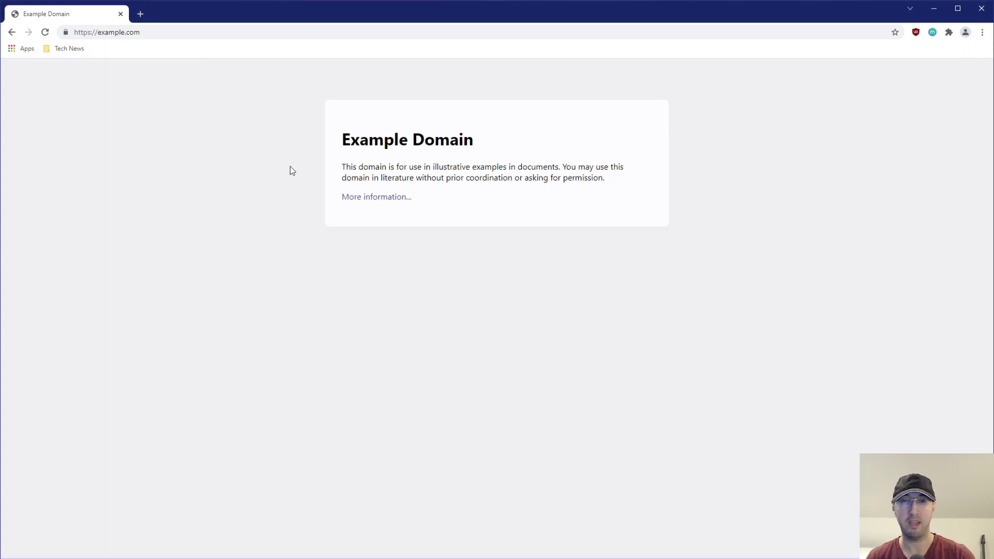
mouse_move(161, 98)
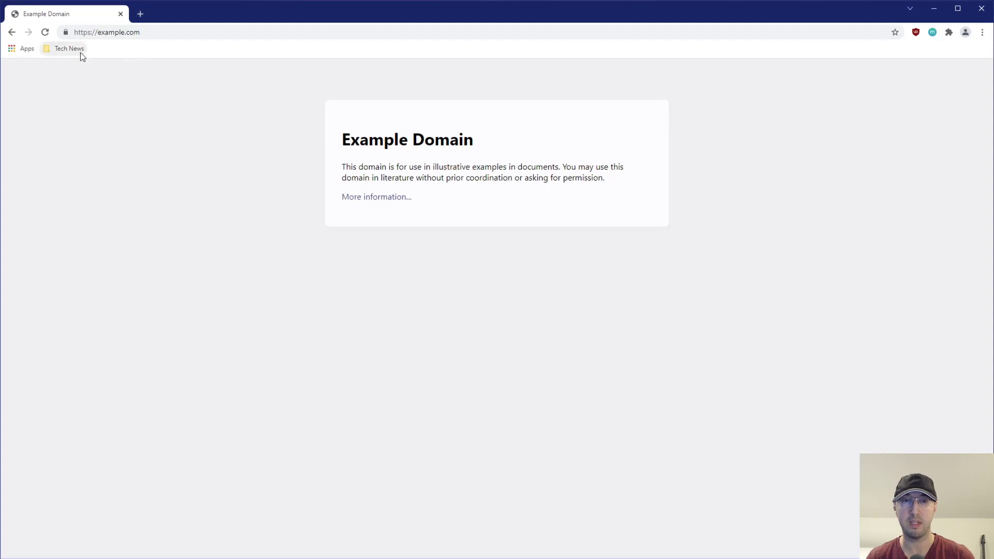
mouse_move(107, 49)
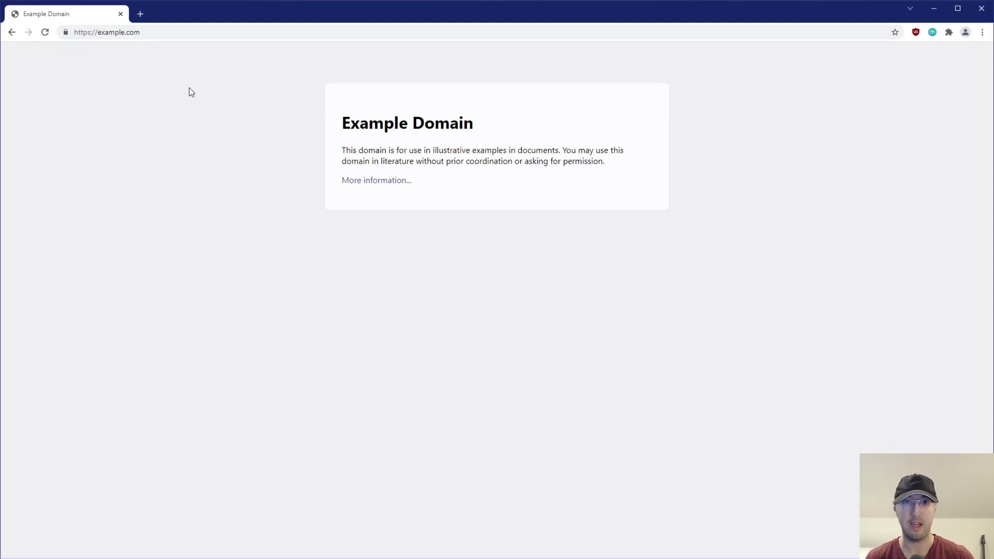
click(140, 14)
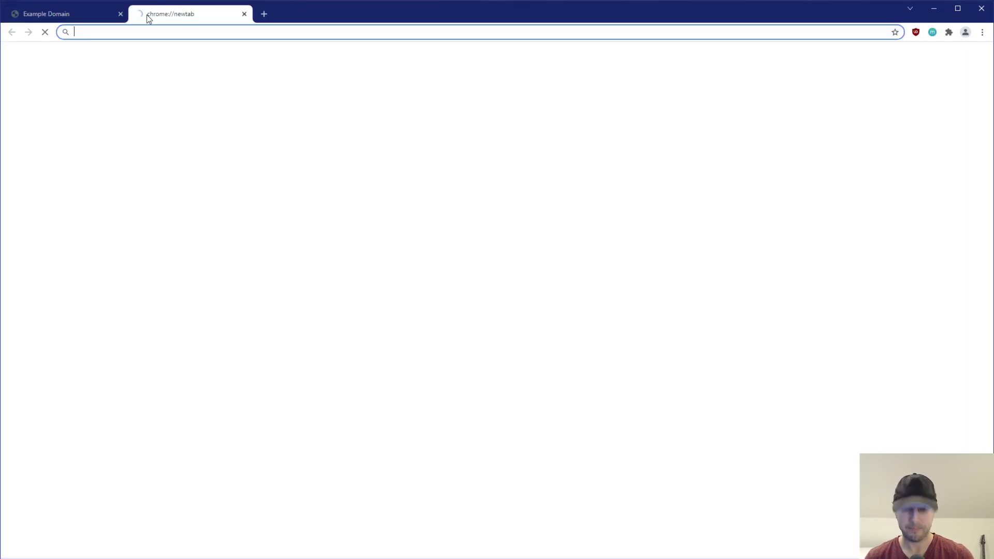
text(https://github.com)
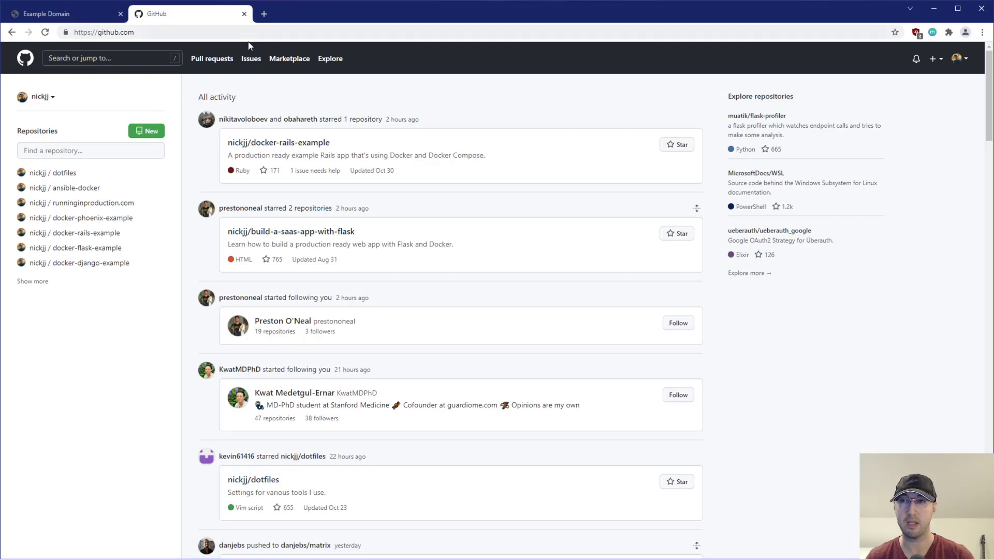
mouse_move(487, 106)
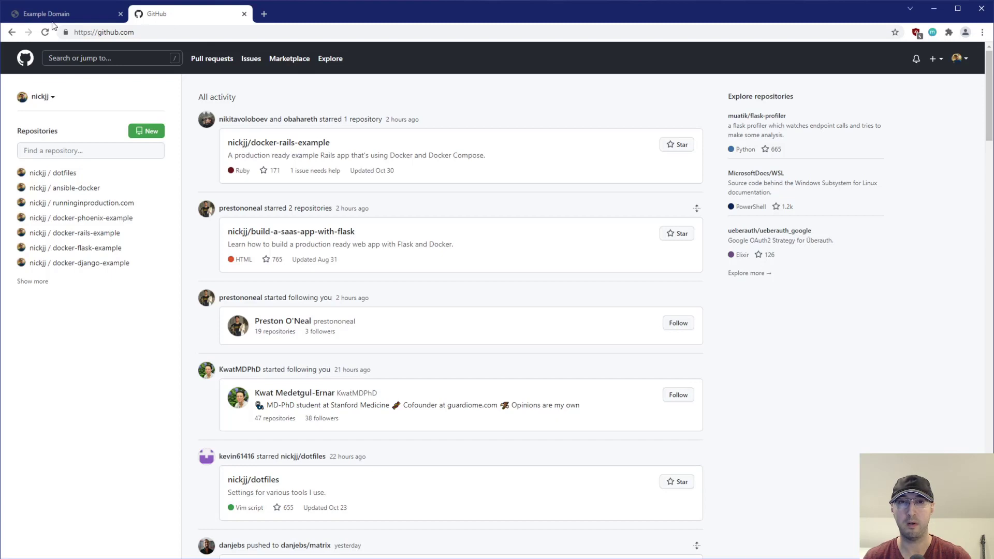
mouse_move(233, 108)
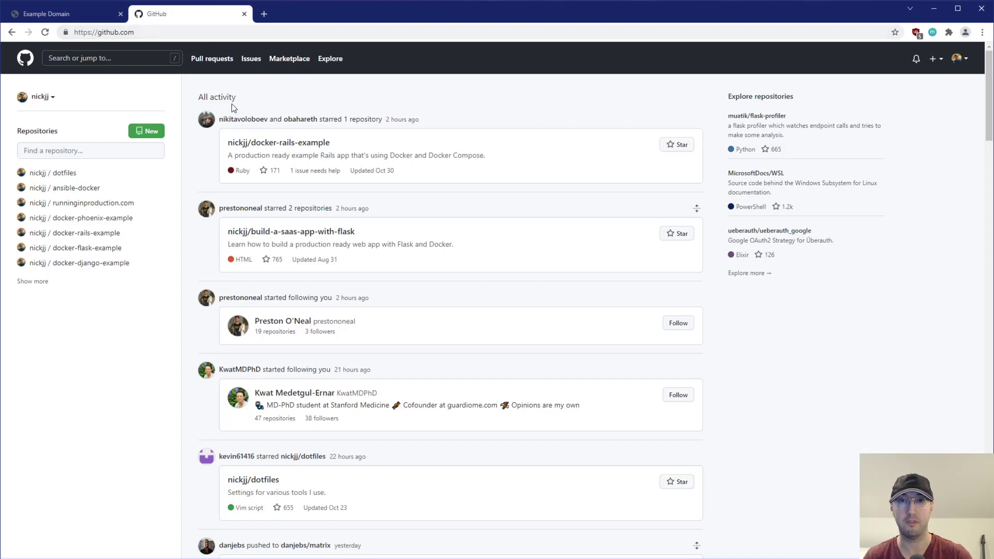
mouse_move(521, 111)
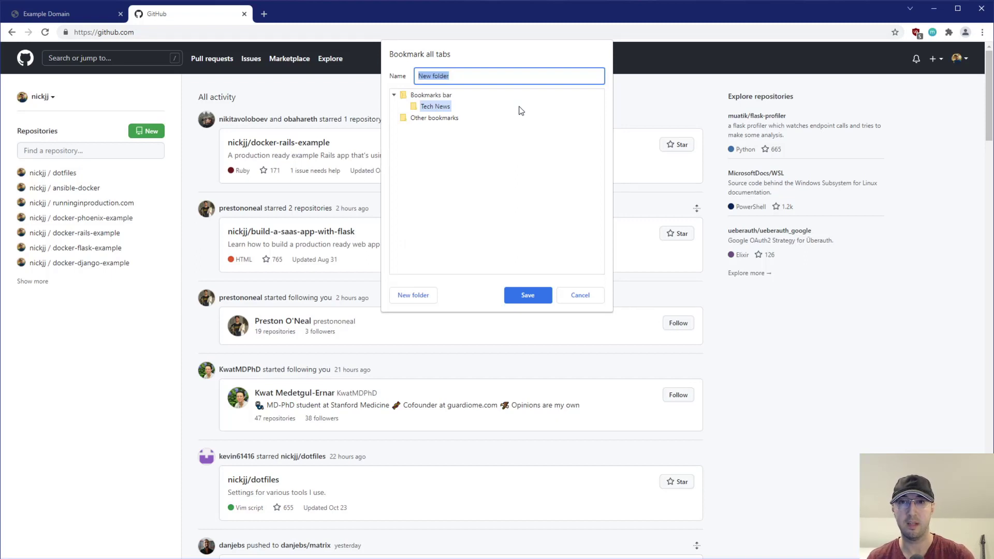
mouse_move(482, 117)
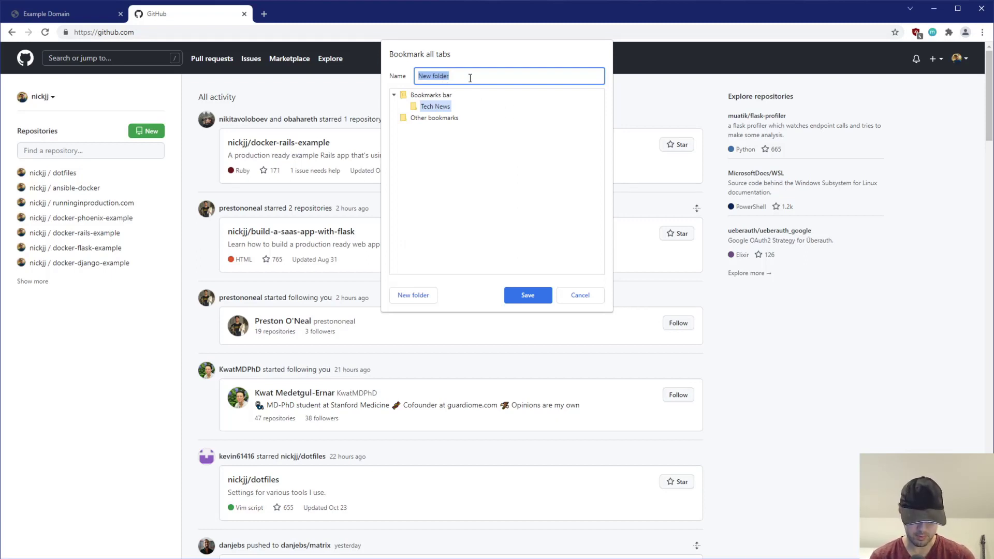
Bookmark both open tabs into a folder named Other news under Tech News
text(Other news)
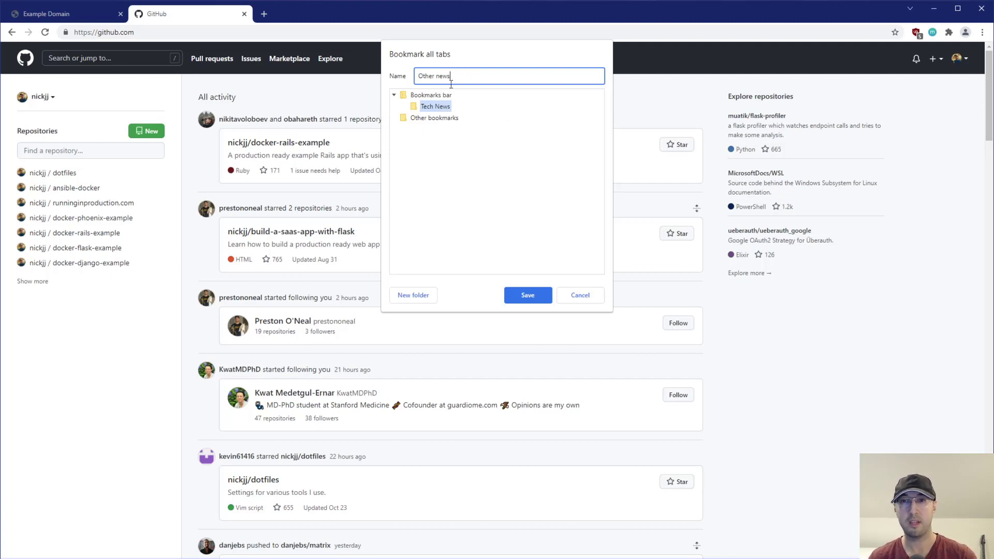
click(527, 295)
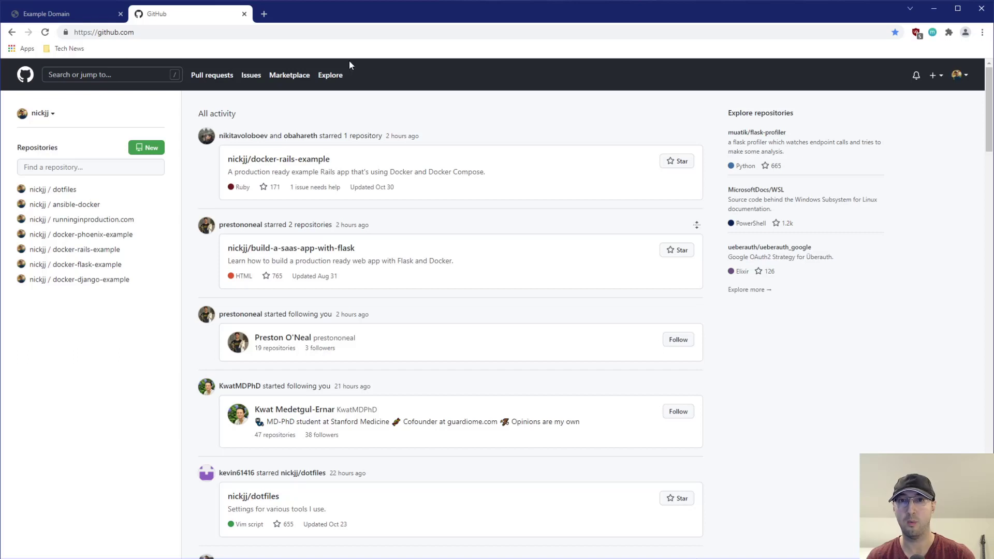
Review the bookmark tree confirming Other news sits inside Tech News, then cancel the dialog
click(982, 32)
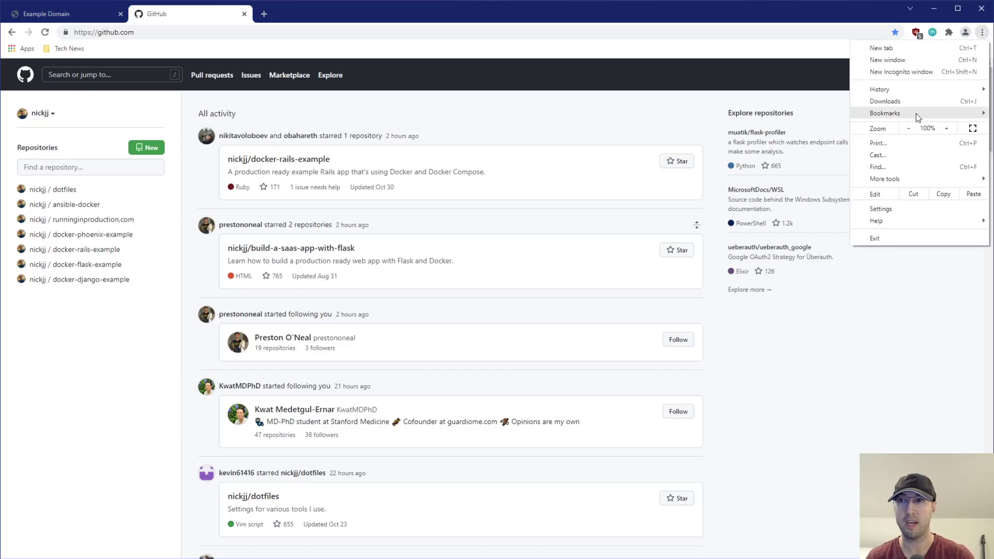
click(491, 122)
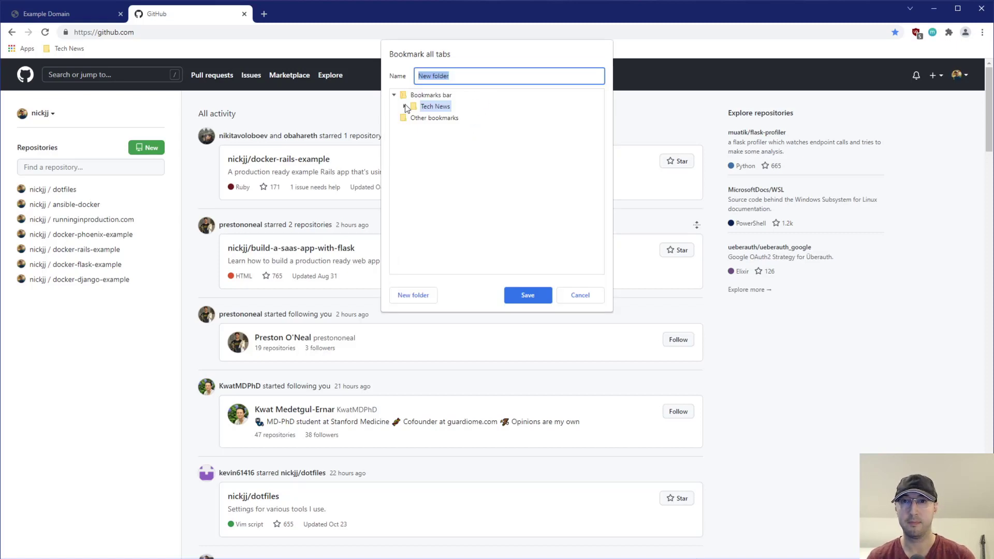
click(405, 106)
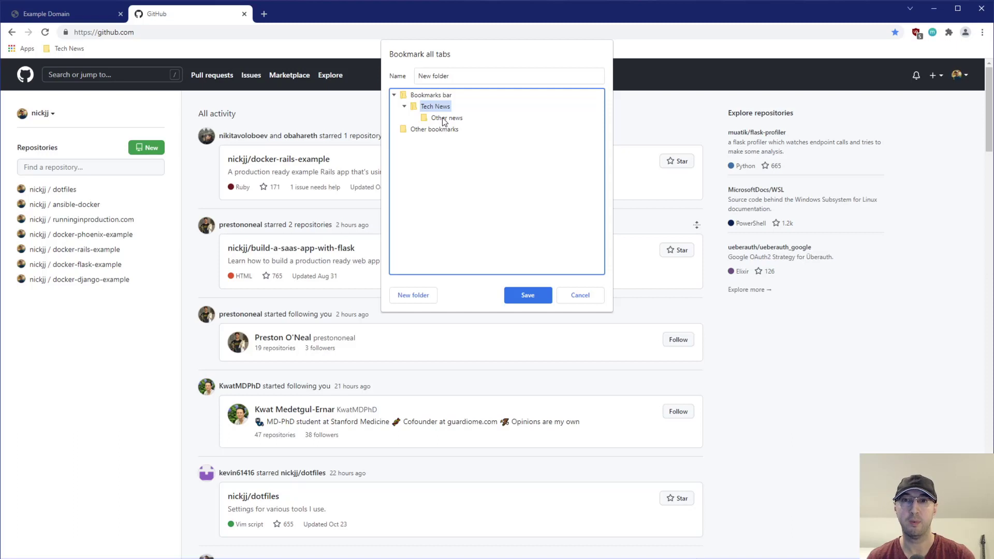
click(446, 118)
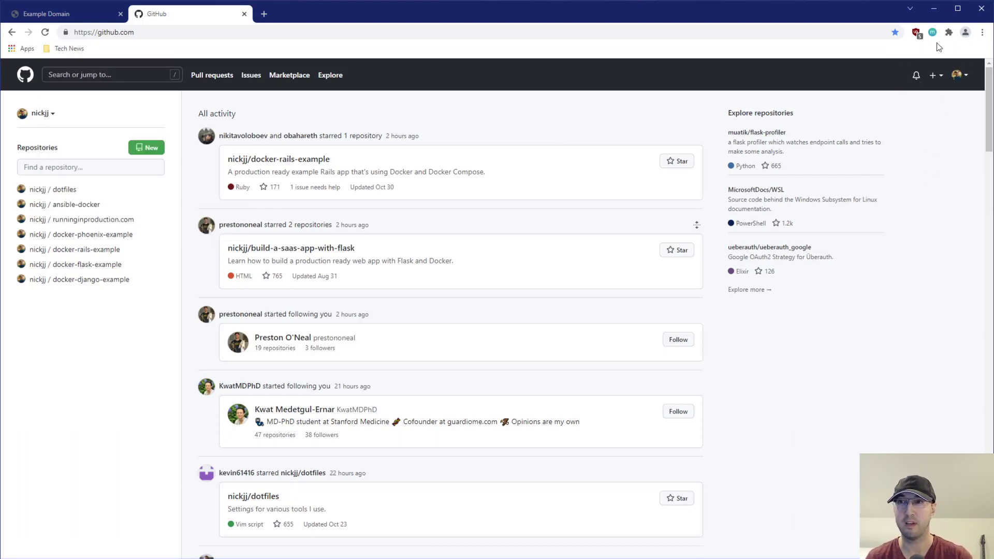
mouse_move(199, 176)
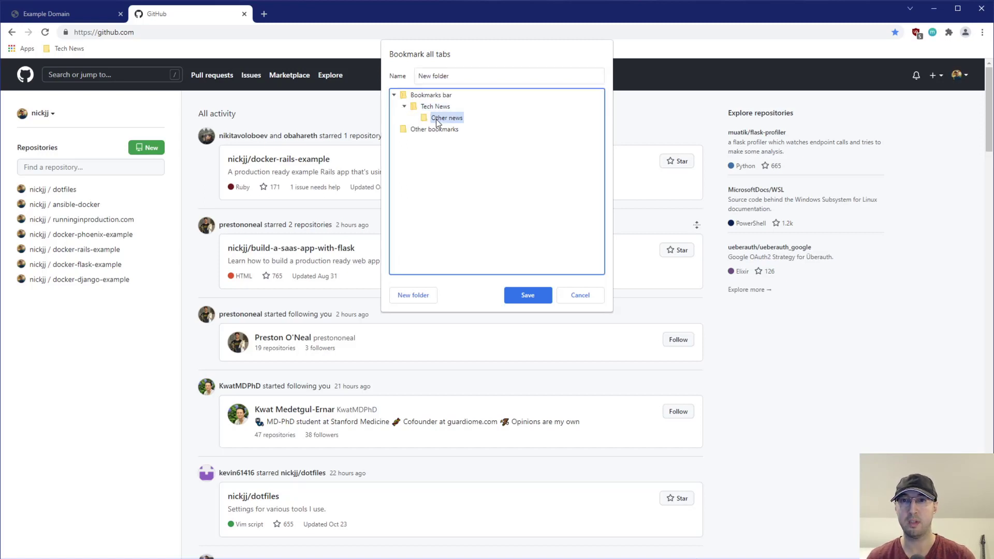
click(431, 95)
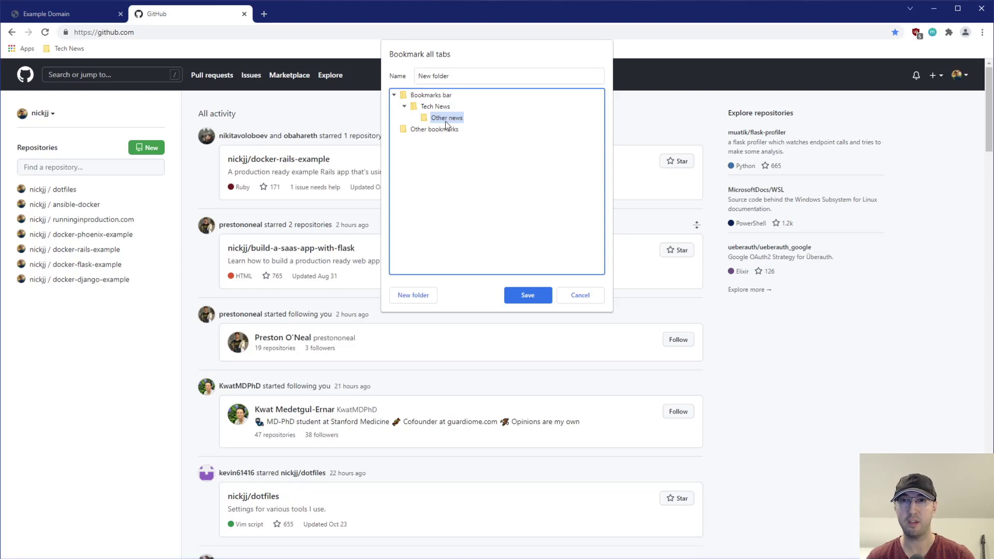
click(982, 32)
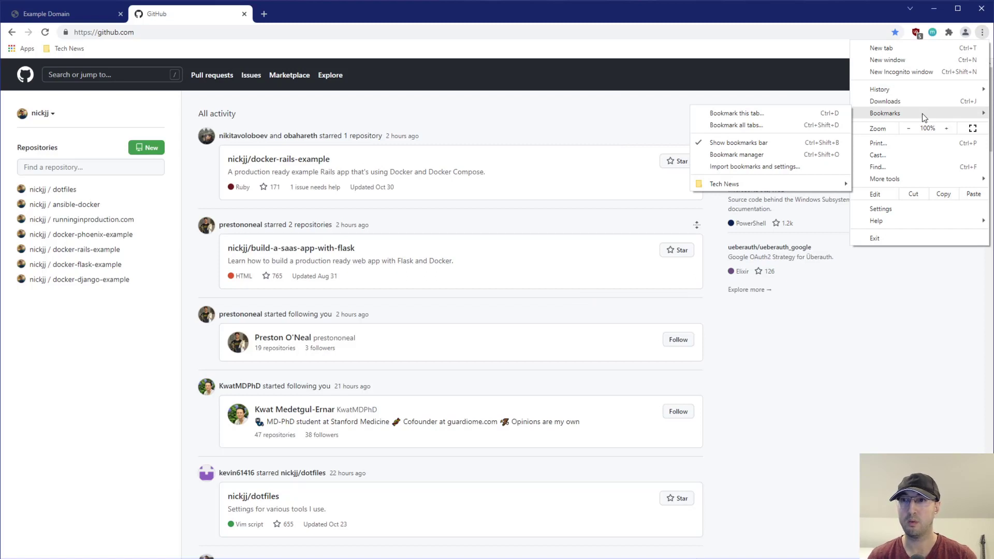
mouse_move(736, 154)
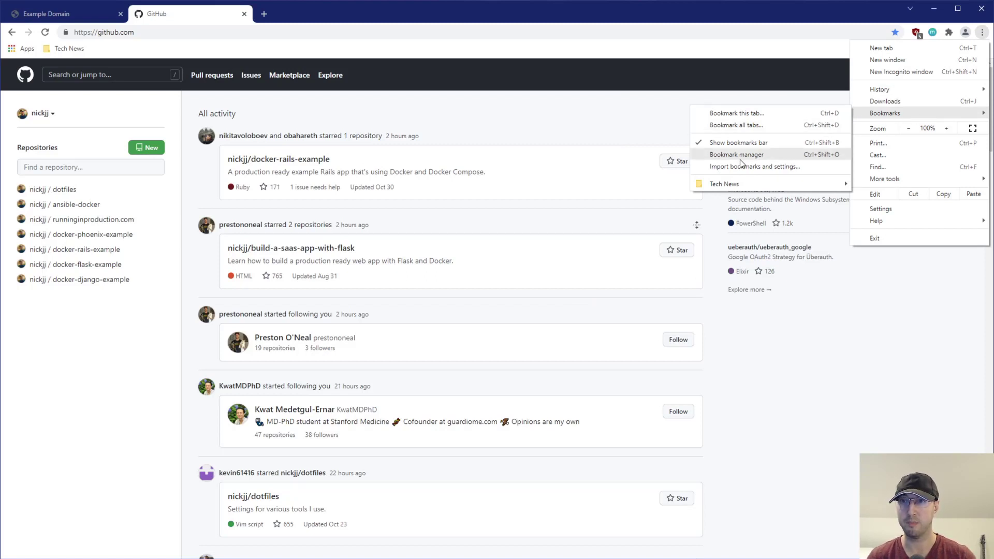
Delete the misplaced Other news folder in the bookmark manager and close it
click(736, 155)
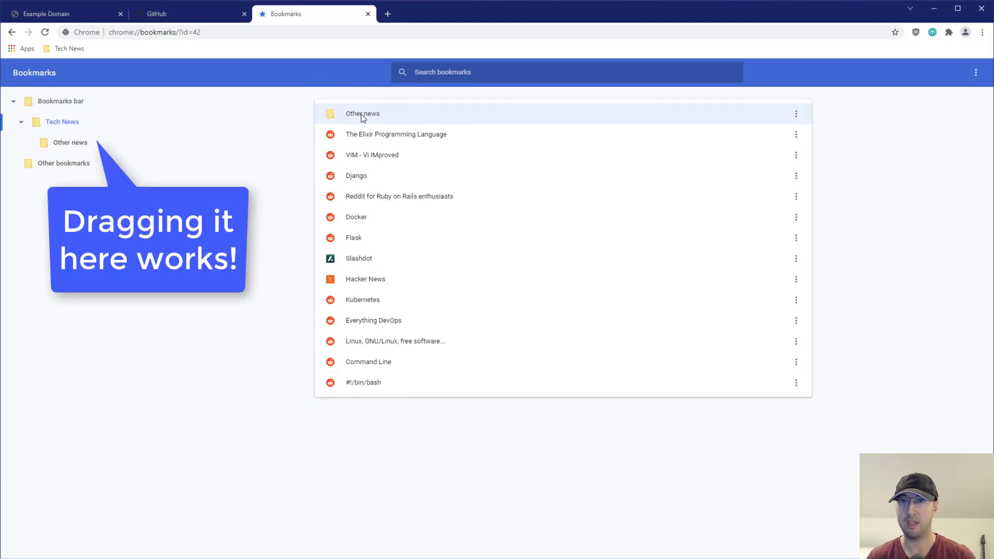
right_click(362, 114)
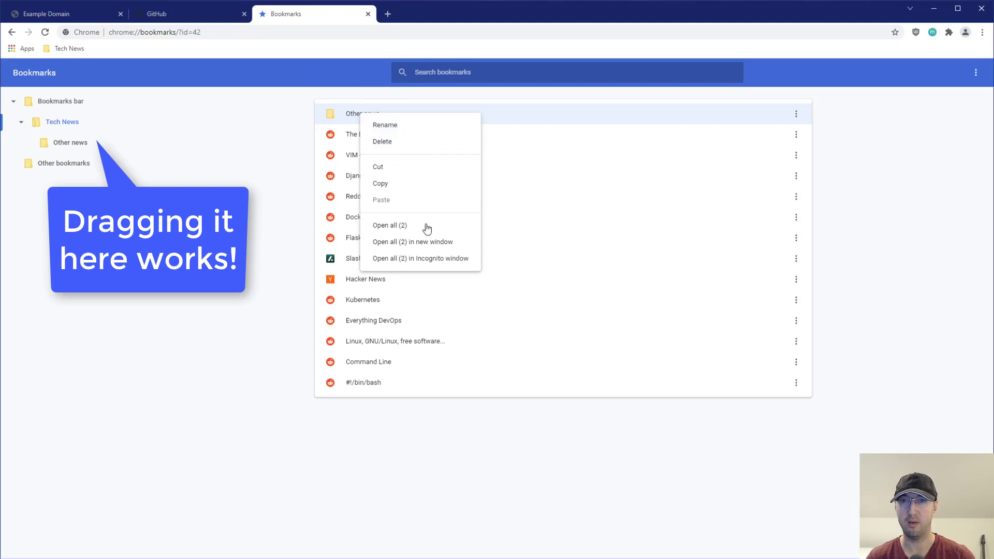
click(382, 140)
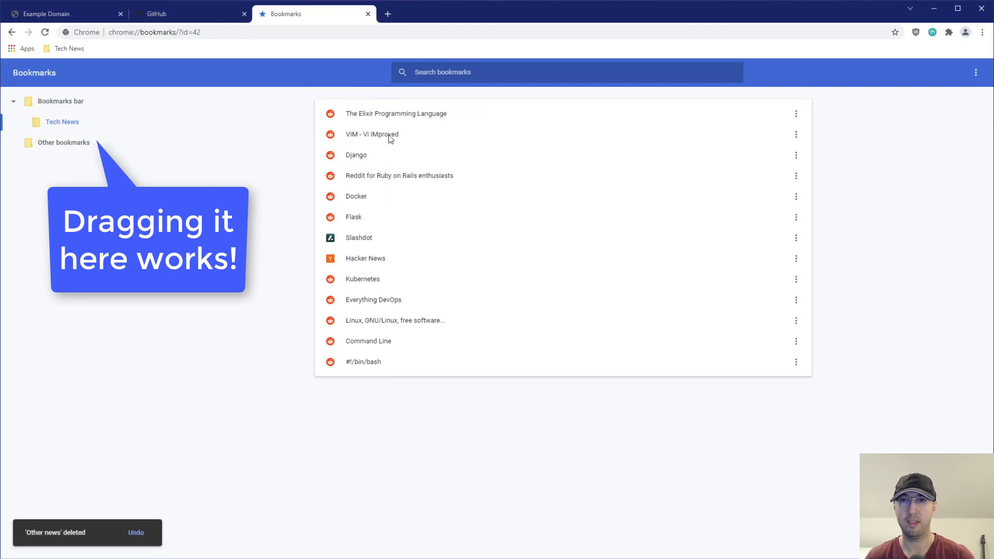
mouse_move(867, 86)
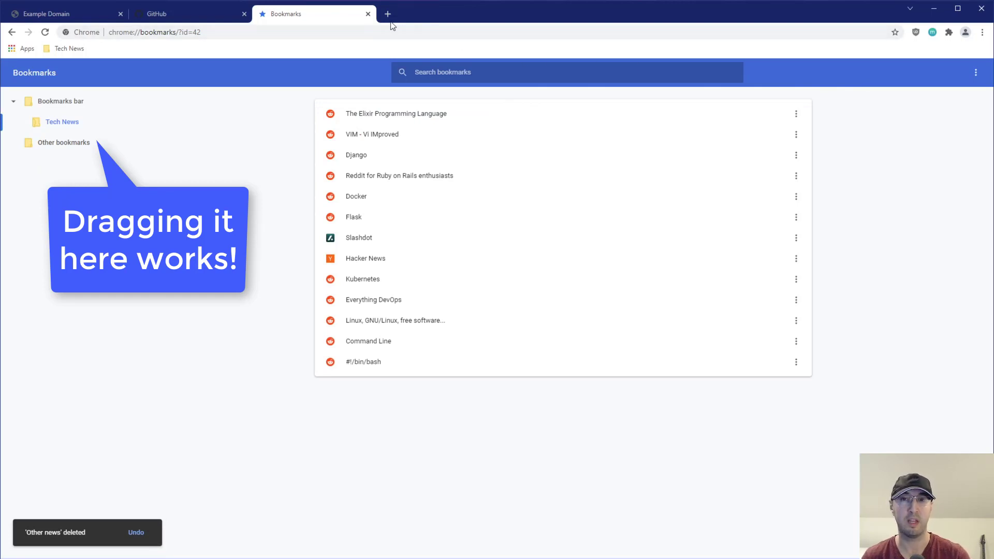
click(366, 14)
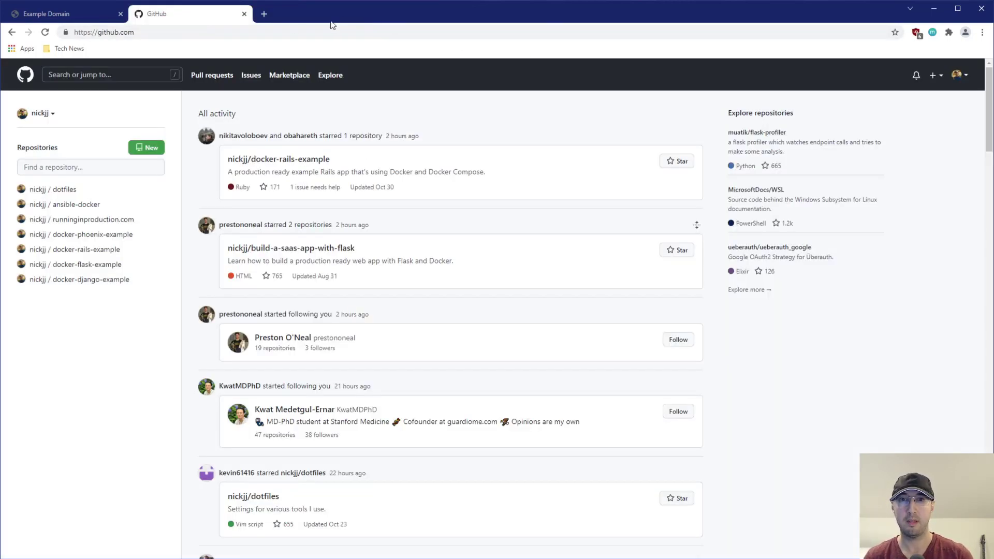
mouse_move(334, 119)
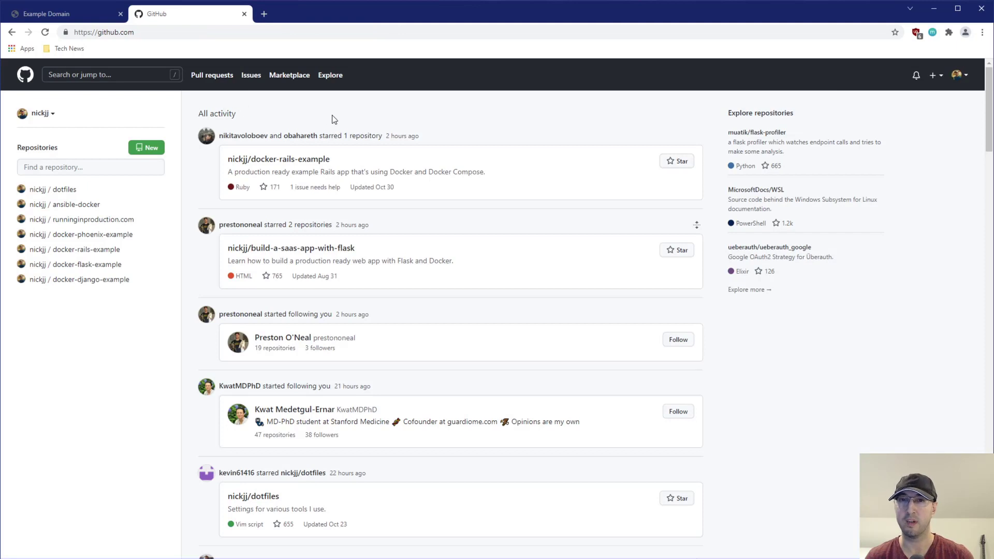
mouse_move(191, 111)
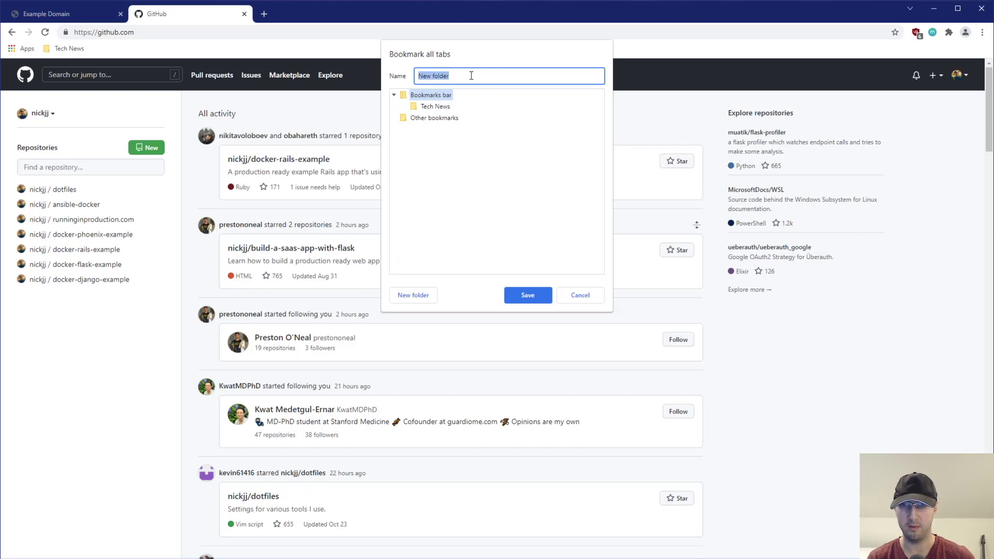
Bookmark both tabs as an Other news folder directly on the bookmarks bar
text(Othern e)
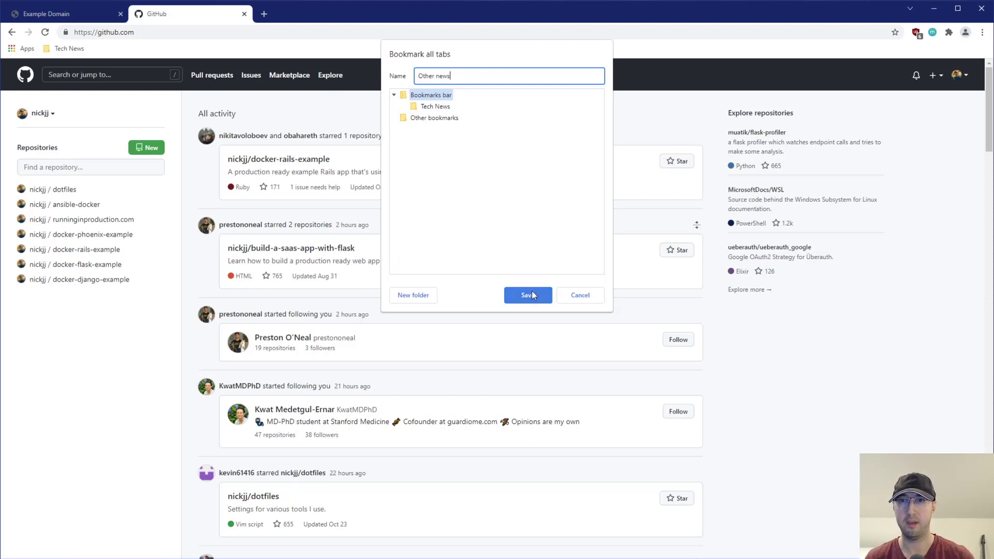
click(524, 296)
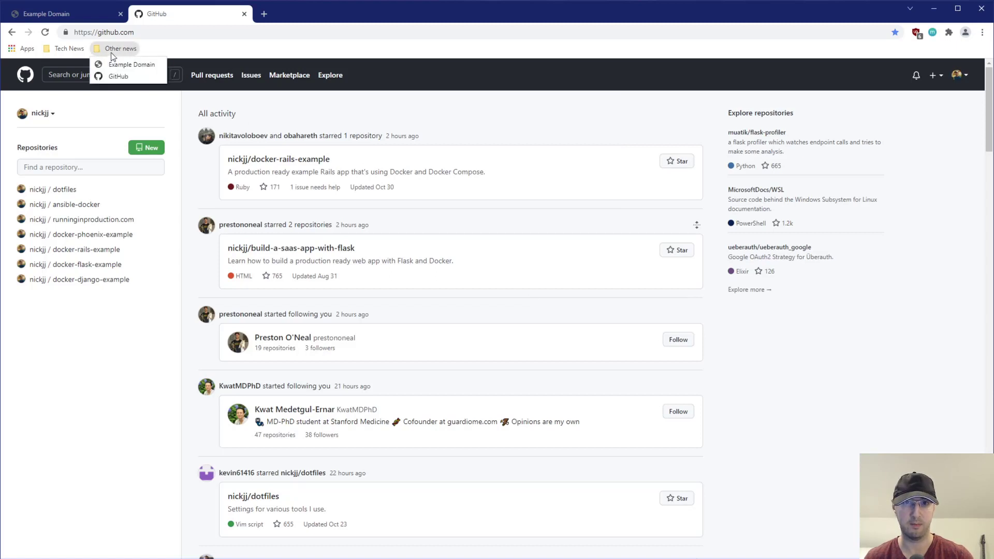
Open the Other news and Tech News folders each as their own tab group
right_click(120, 49)
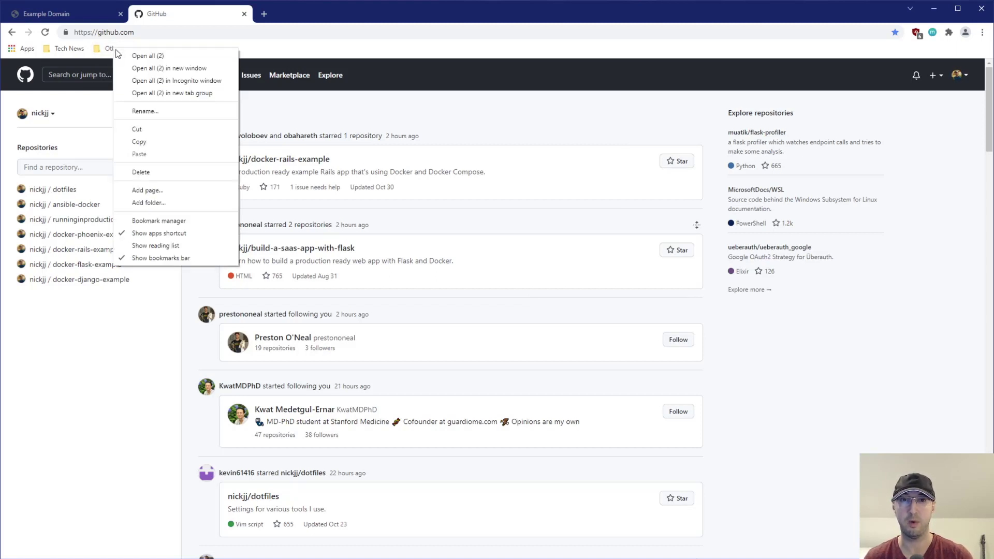
click(172, 93)
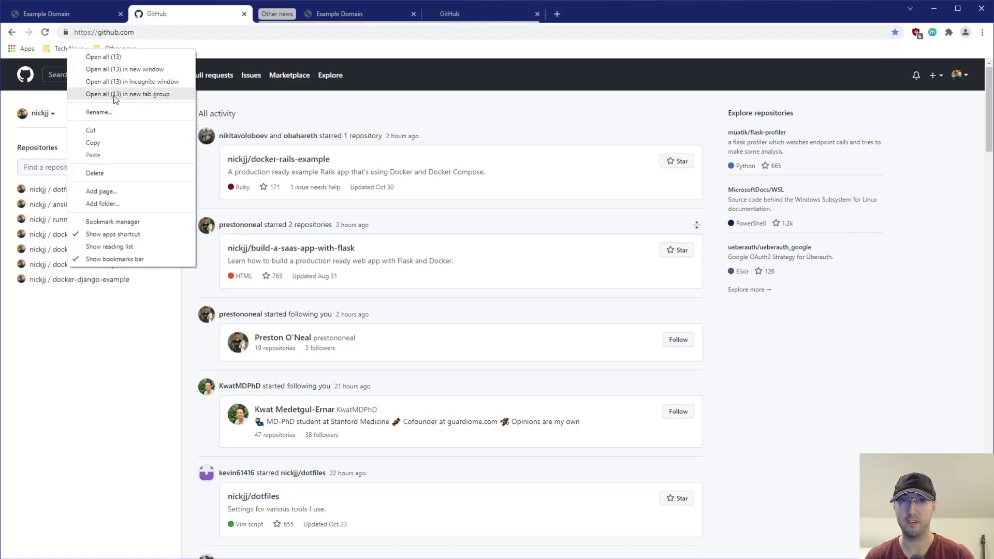
click(127, 94)
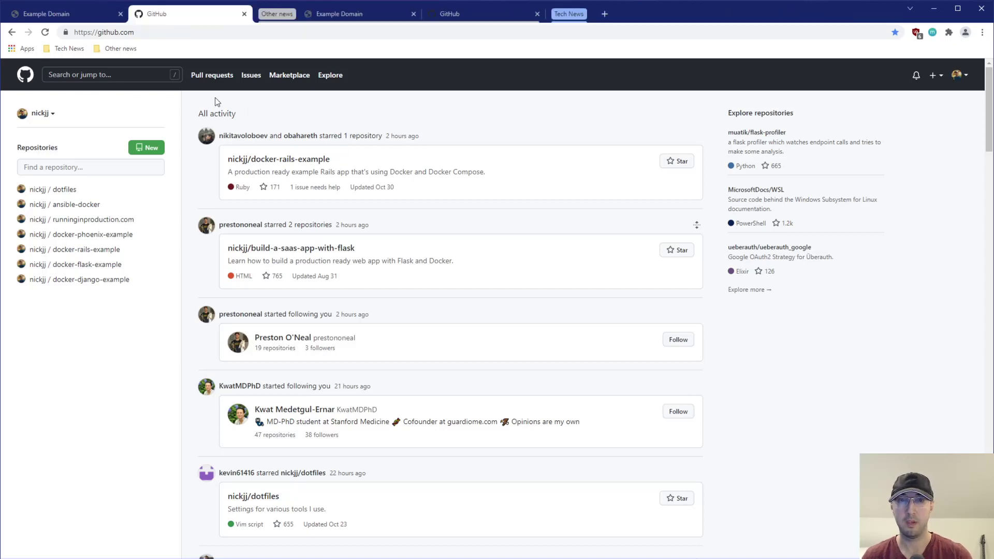
right_click(121, 49)
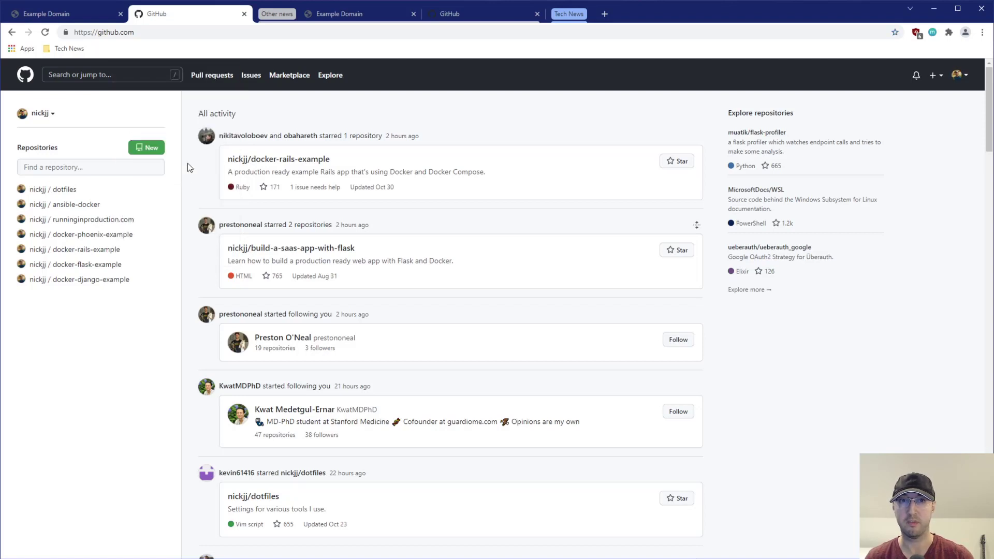
scroll(down, 3)
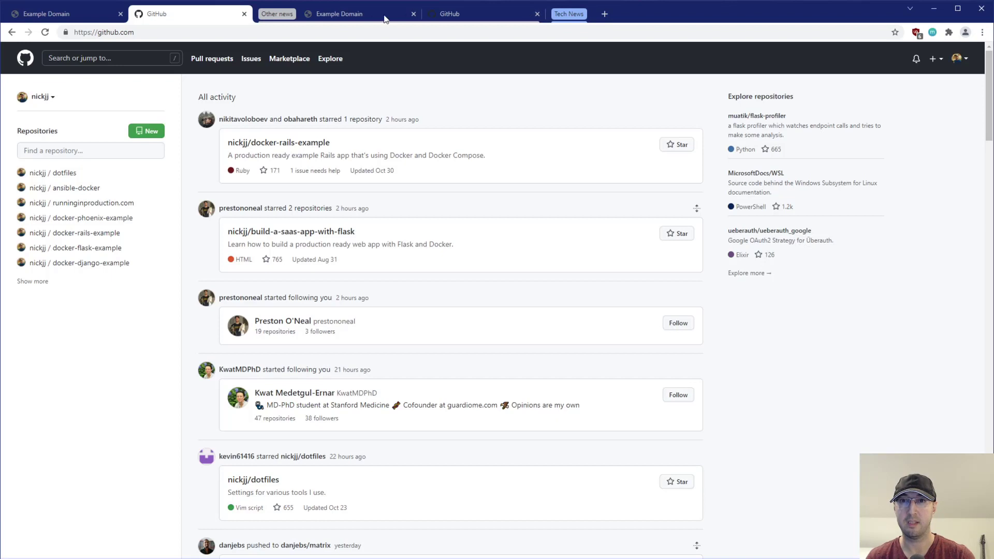
mouse_move(586, 106)
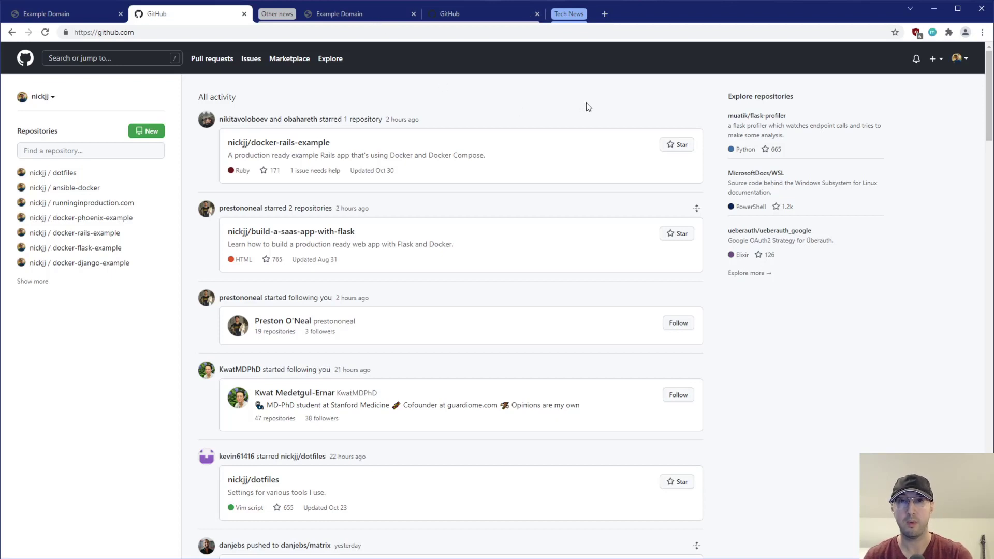